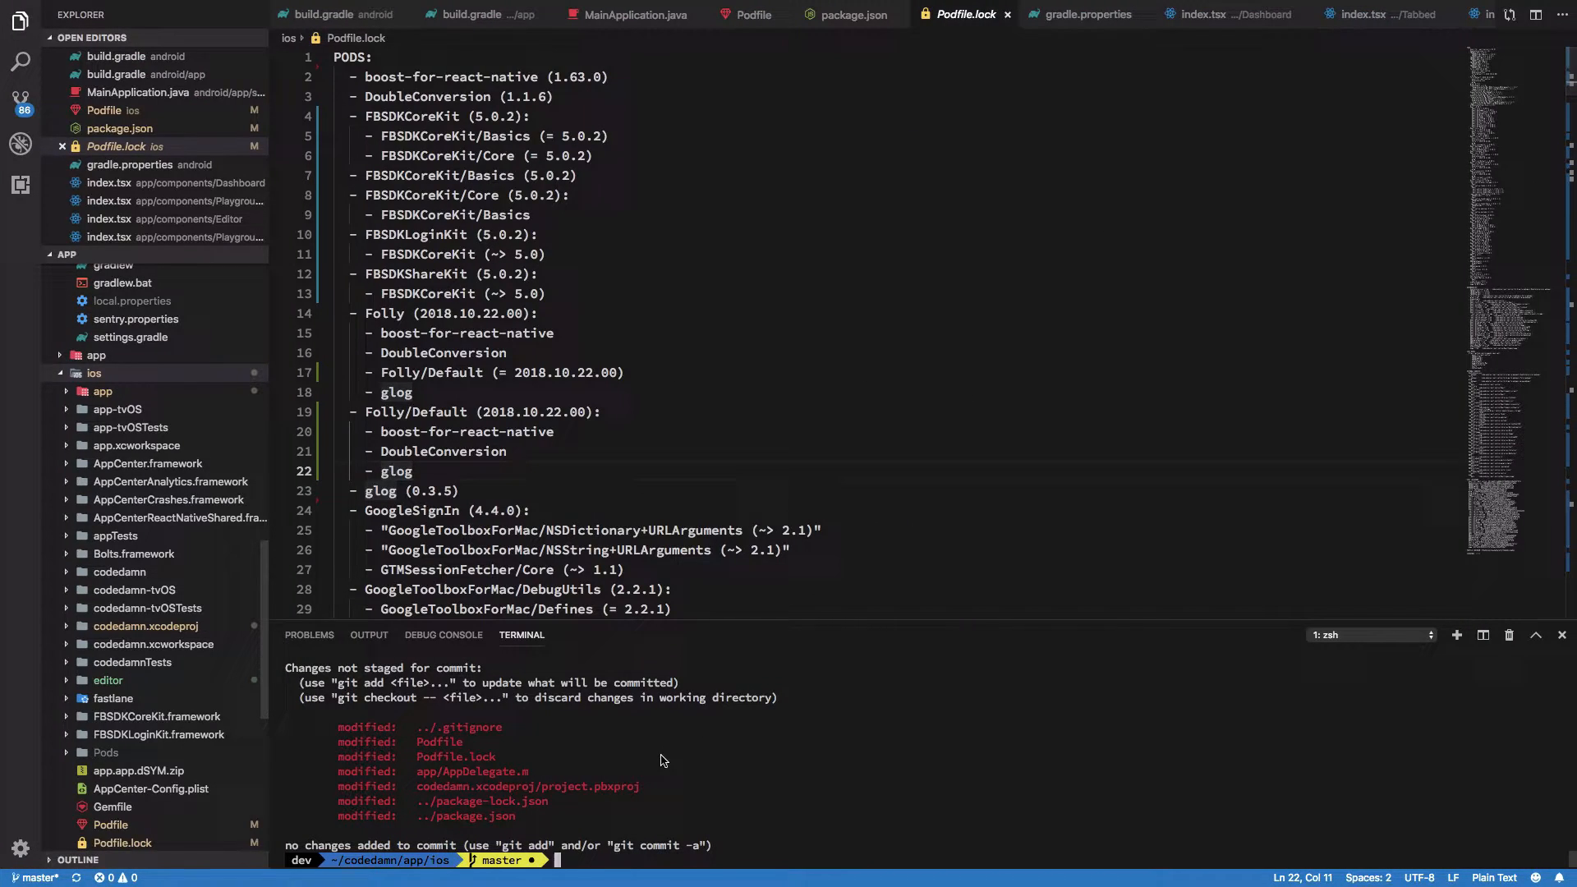
mouse_move(521, 836)
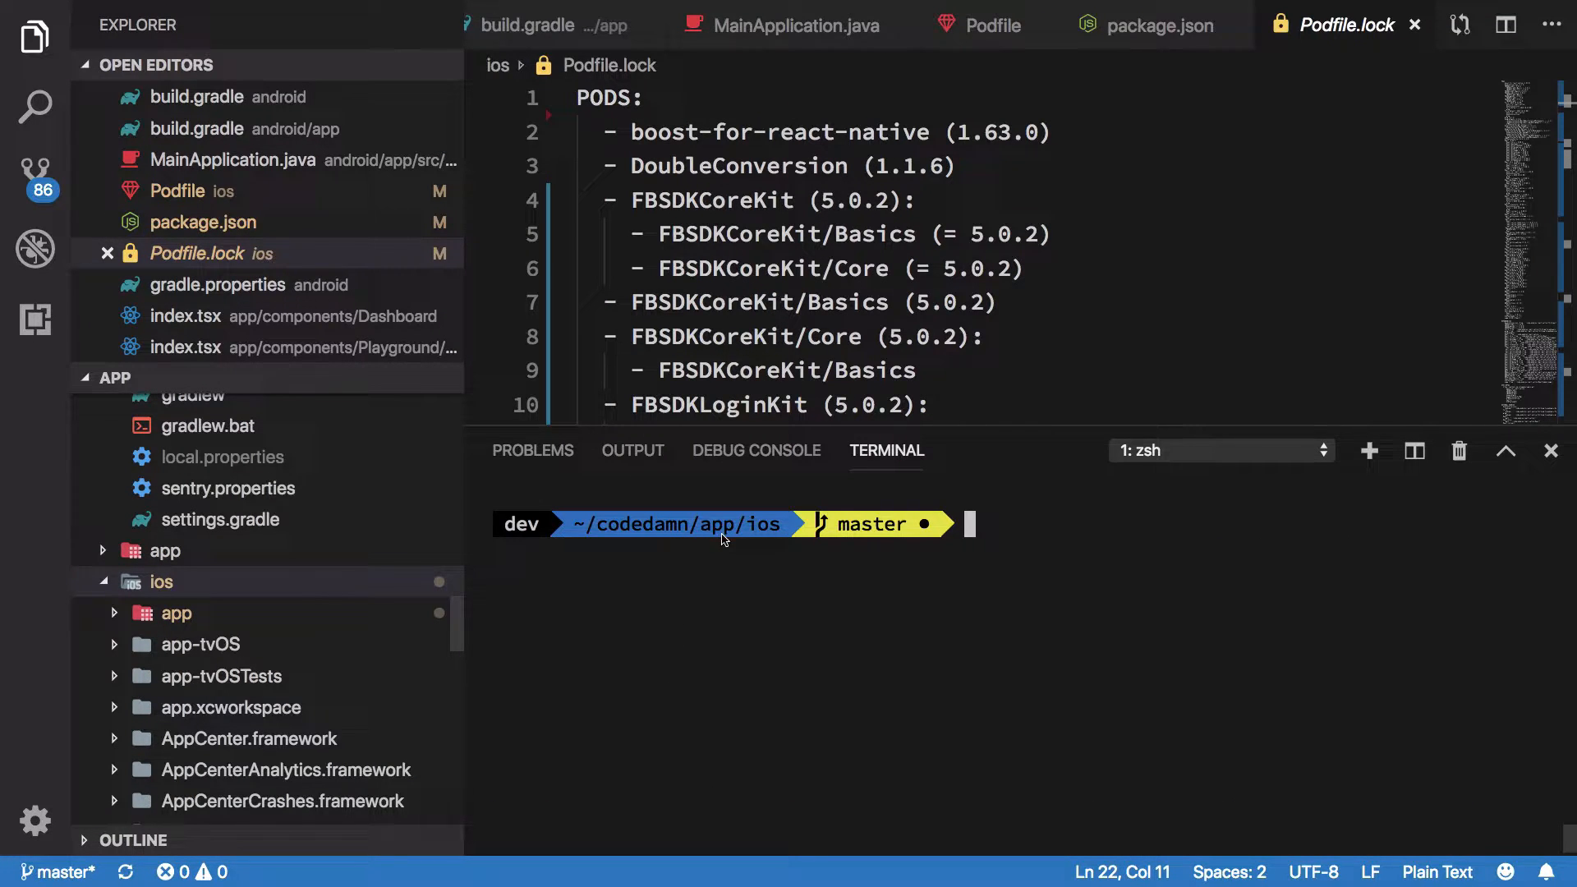
List the ios folder contents, then delete Podfile.lock with rm.
text(ls)
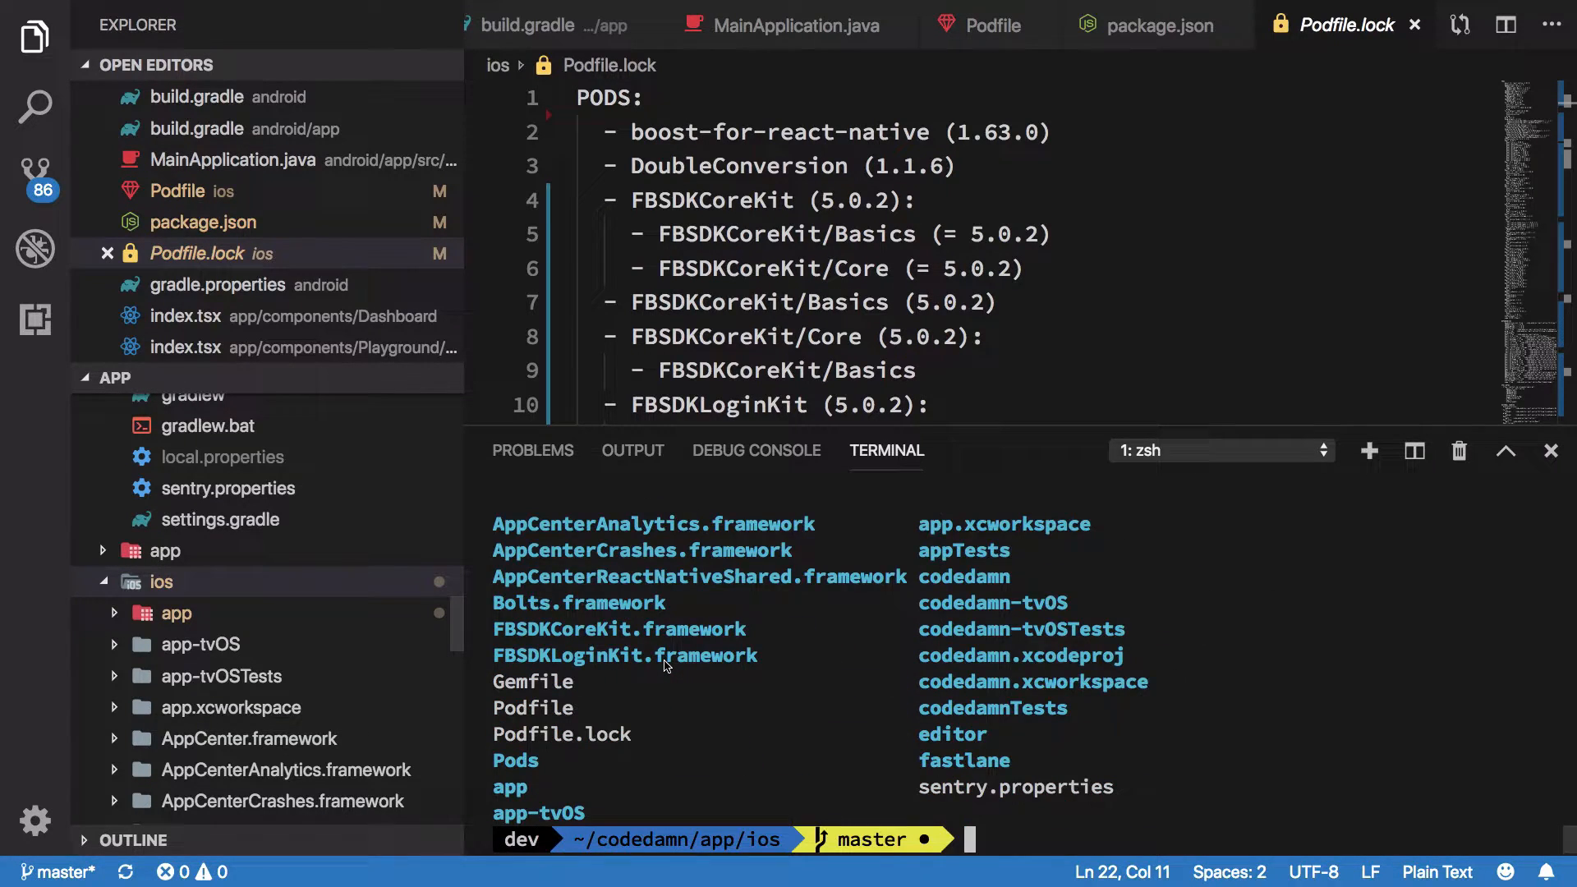
text(rm Podfile.lock)
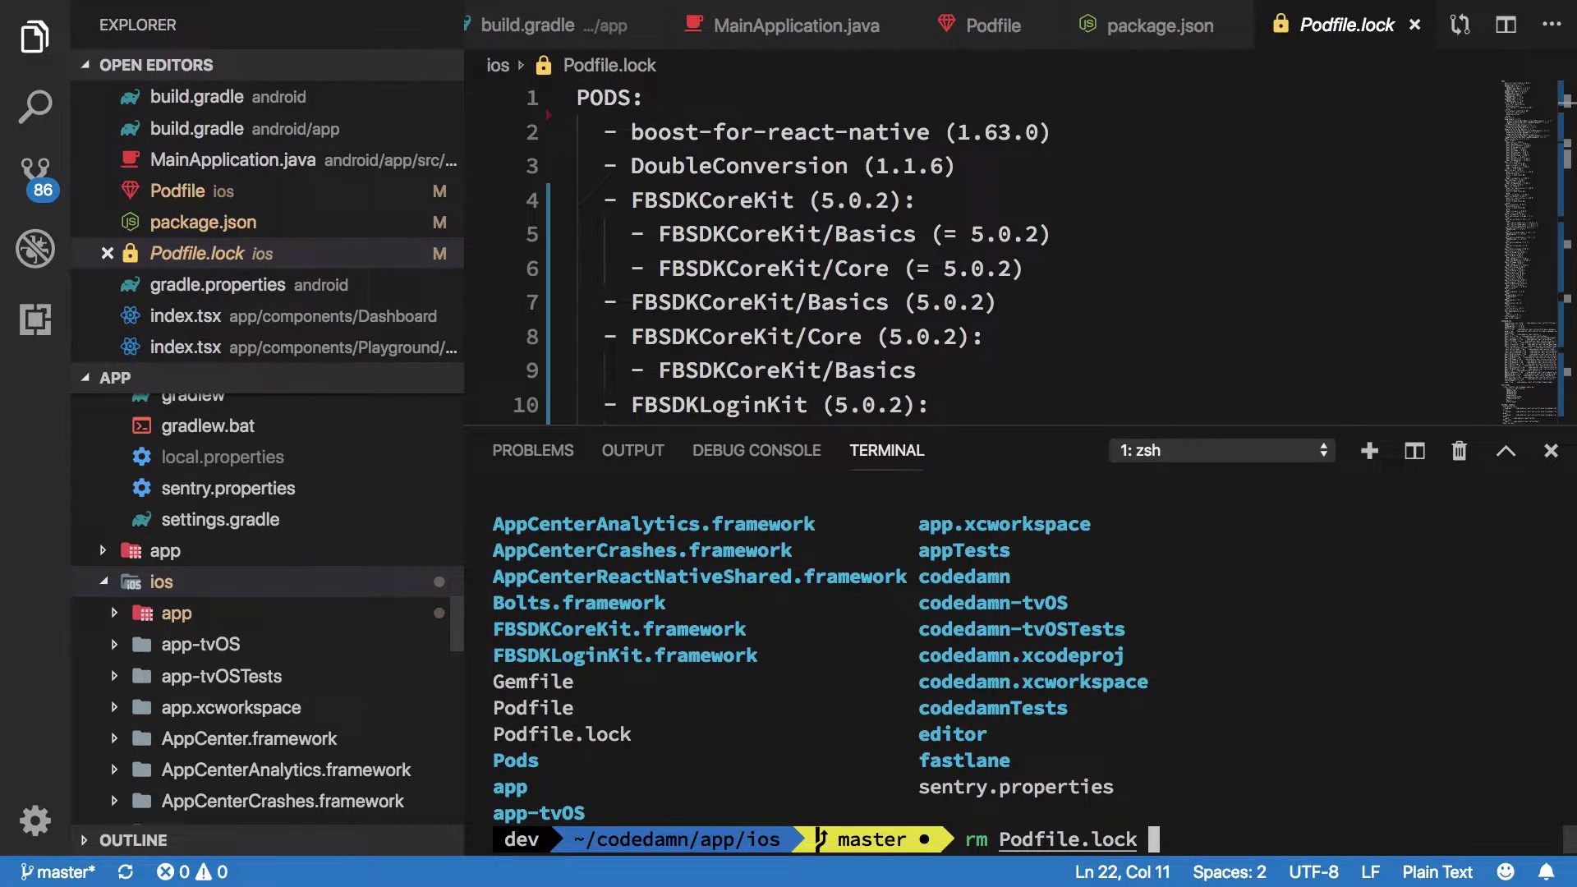
key(Enter)
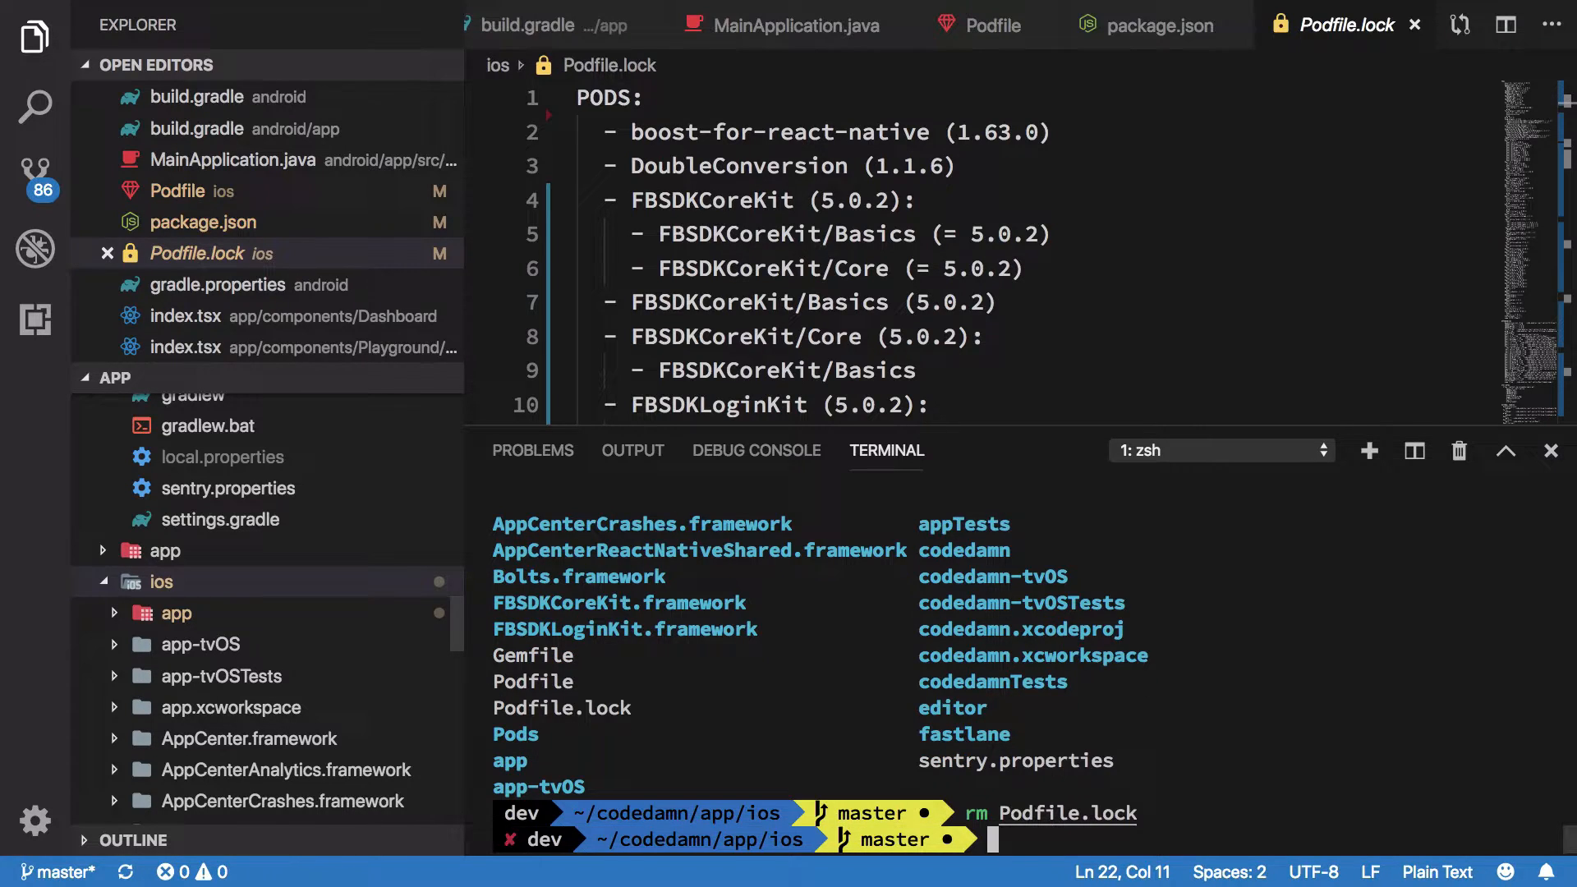
Open the Podfile in the editor via 'code Podfile' and remove Pods with Podfile.lock.
text(code Podfile)
text(rm Pods/)
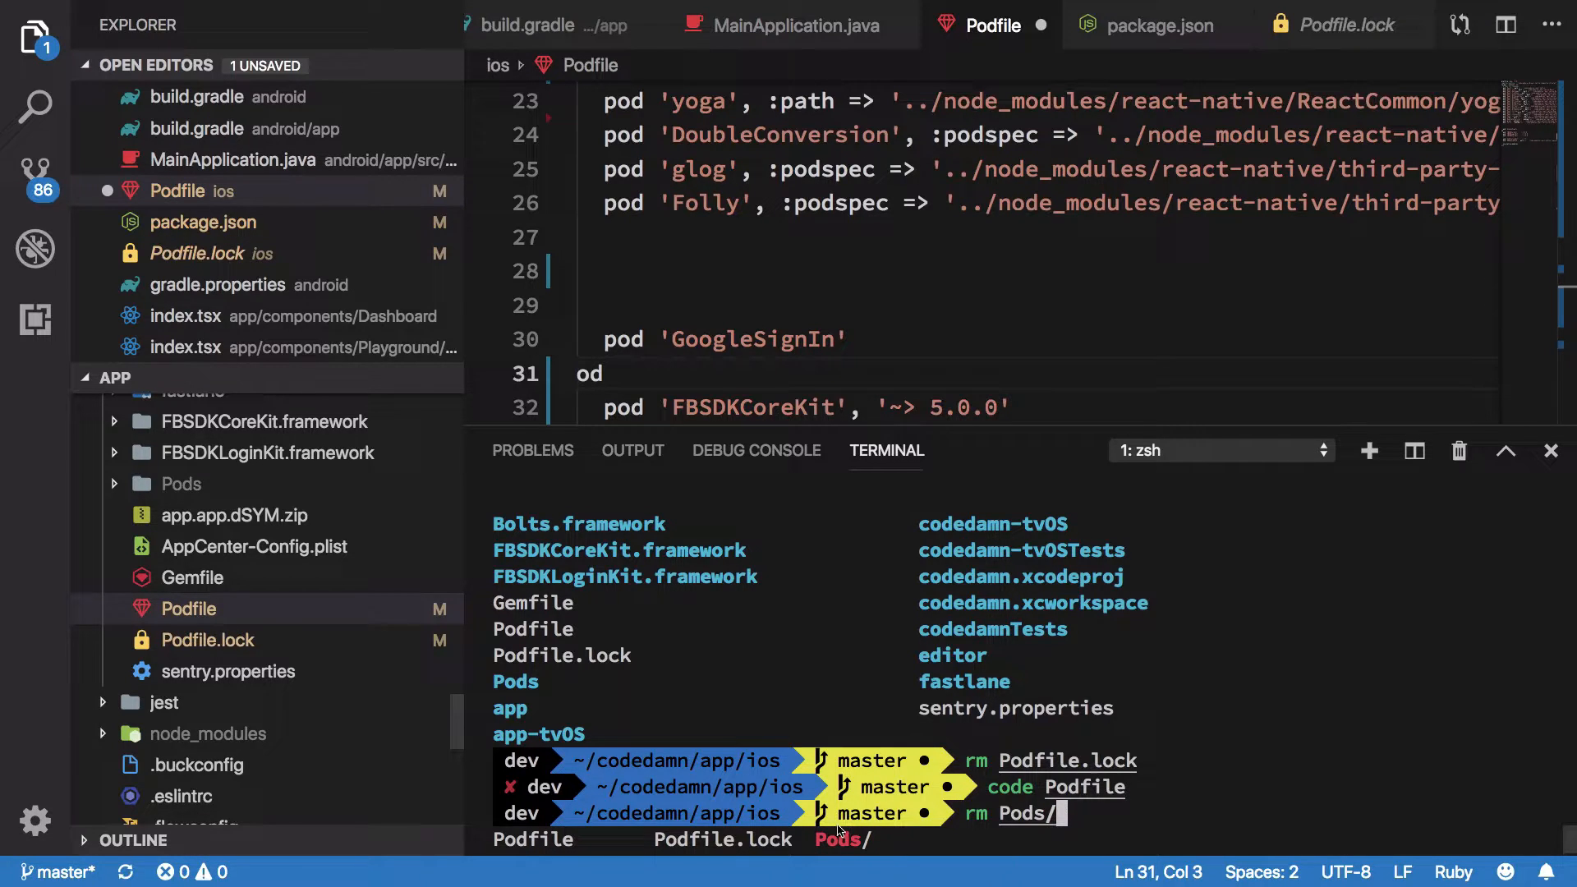
text(Podfile.lock)
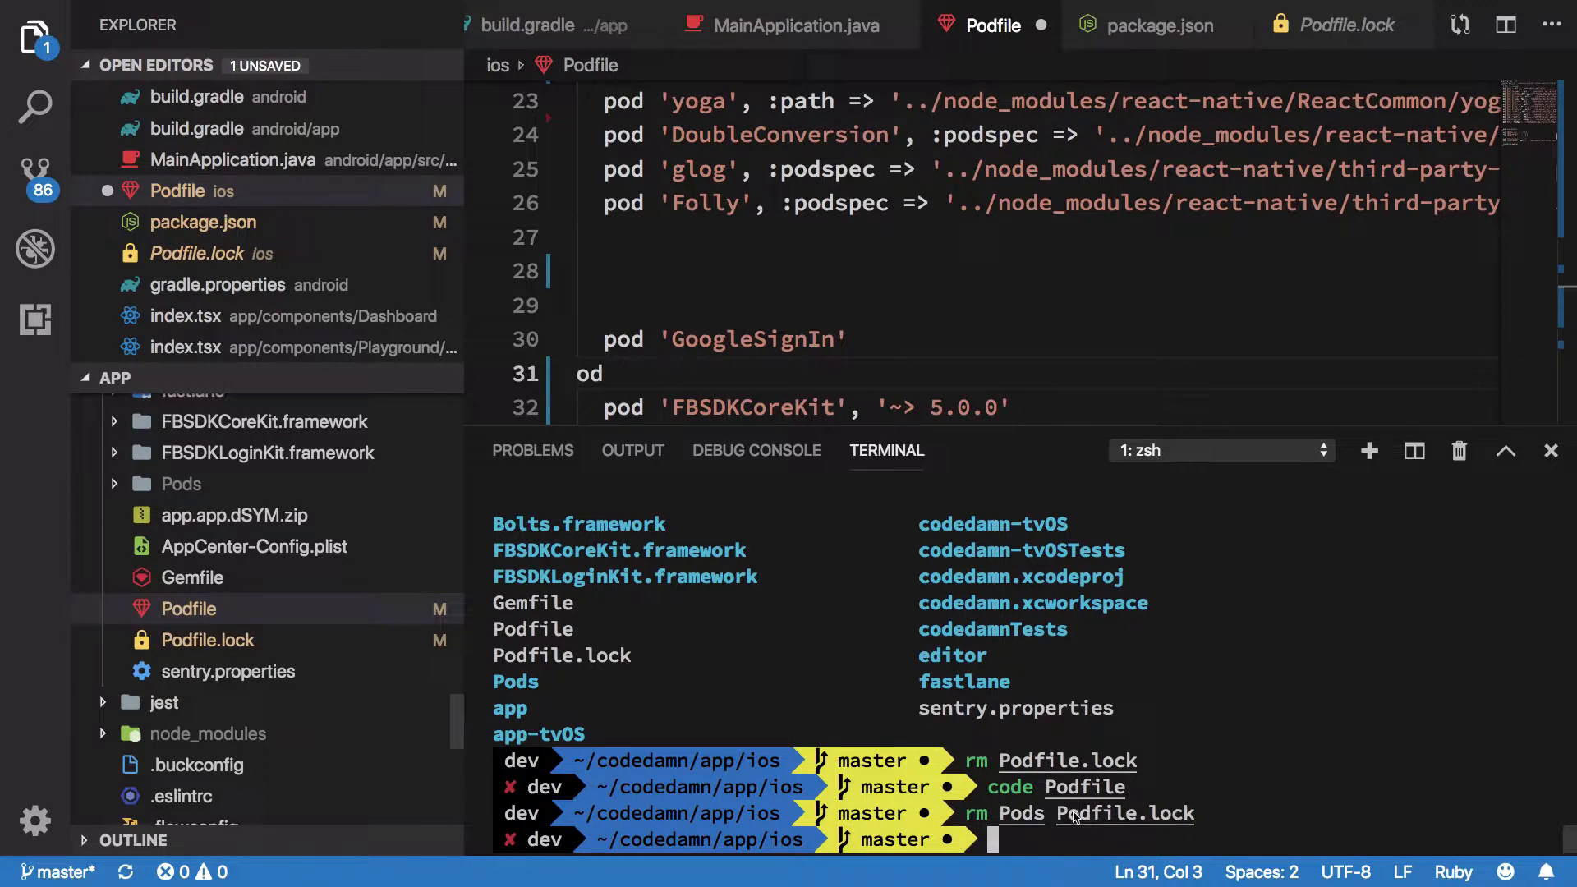
click(1551, 450)
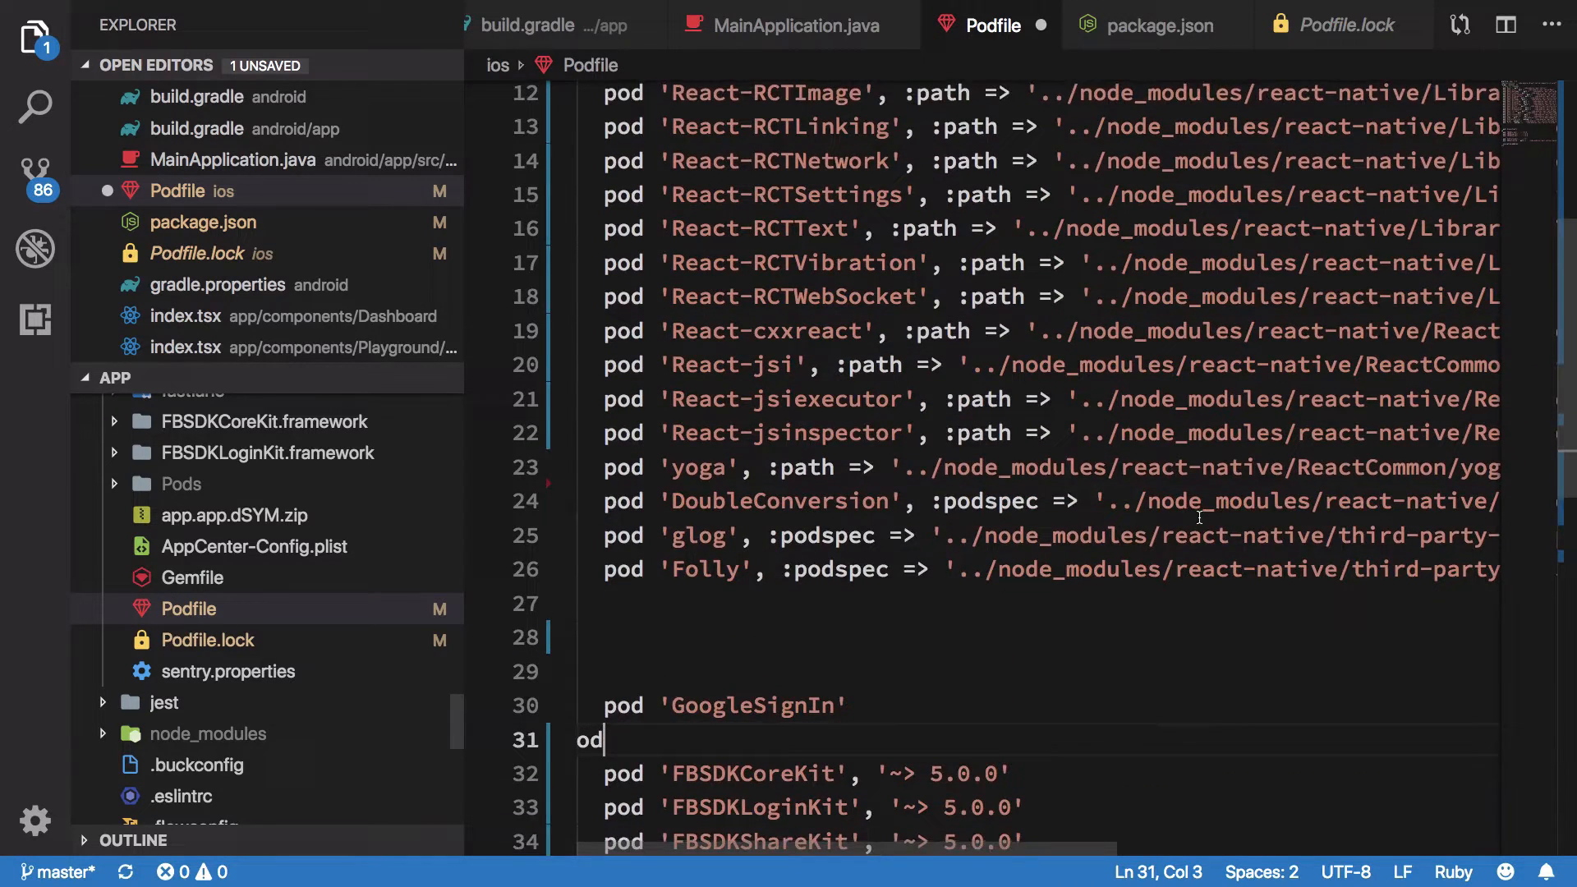
Review the React pod lines in the Podfile, scrolling down through the file.
scroll(down, 3)
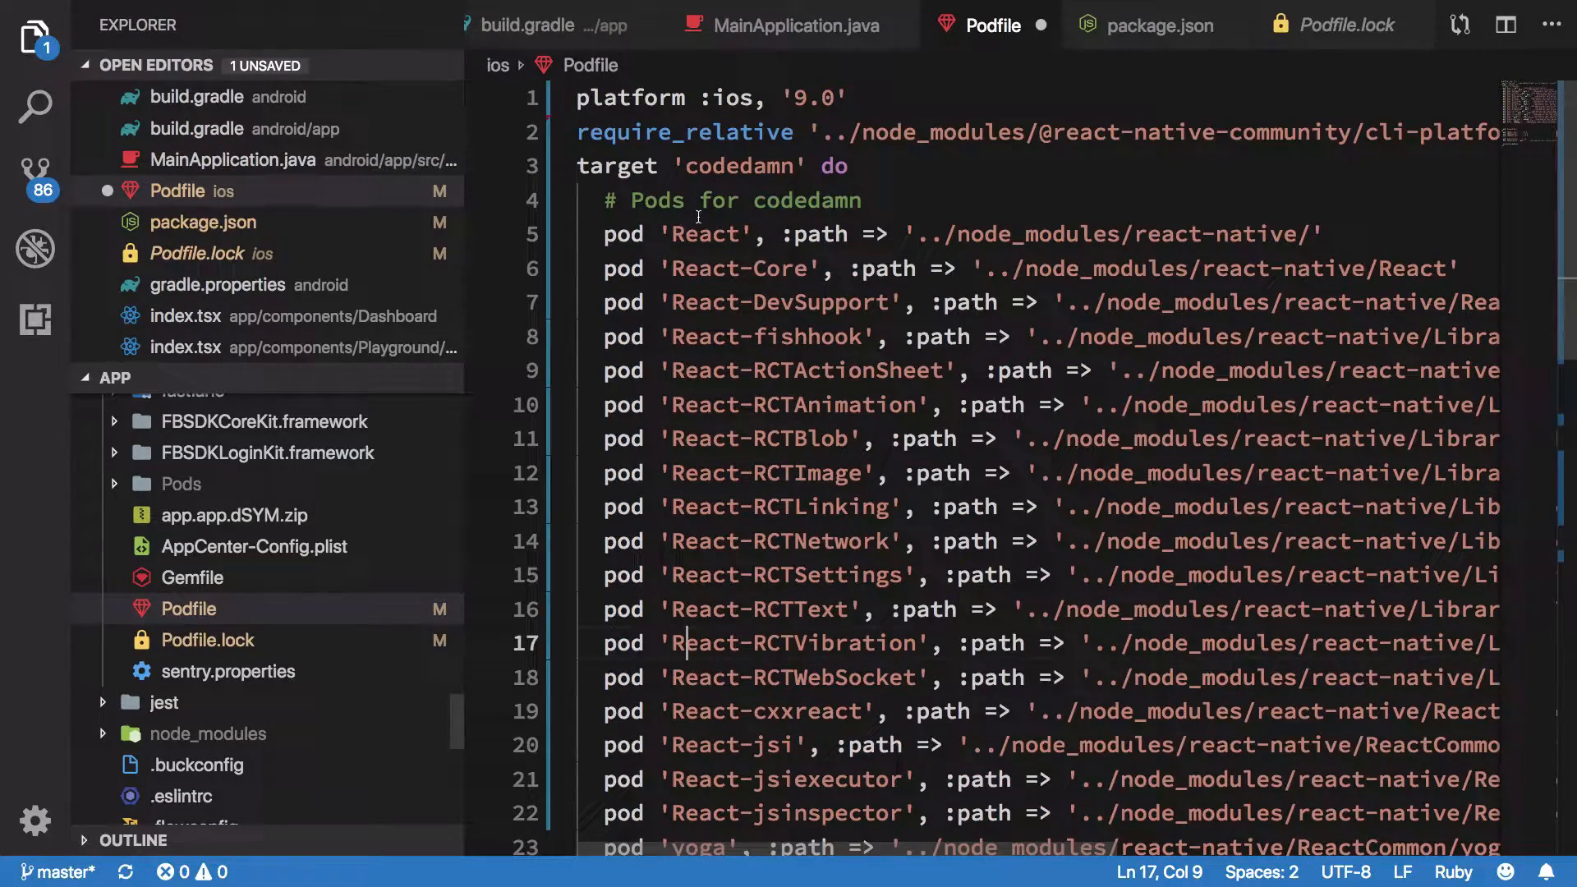
drag(683, 234, 683, 711)
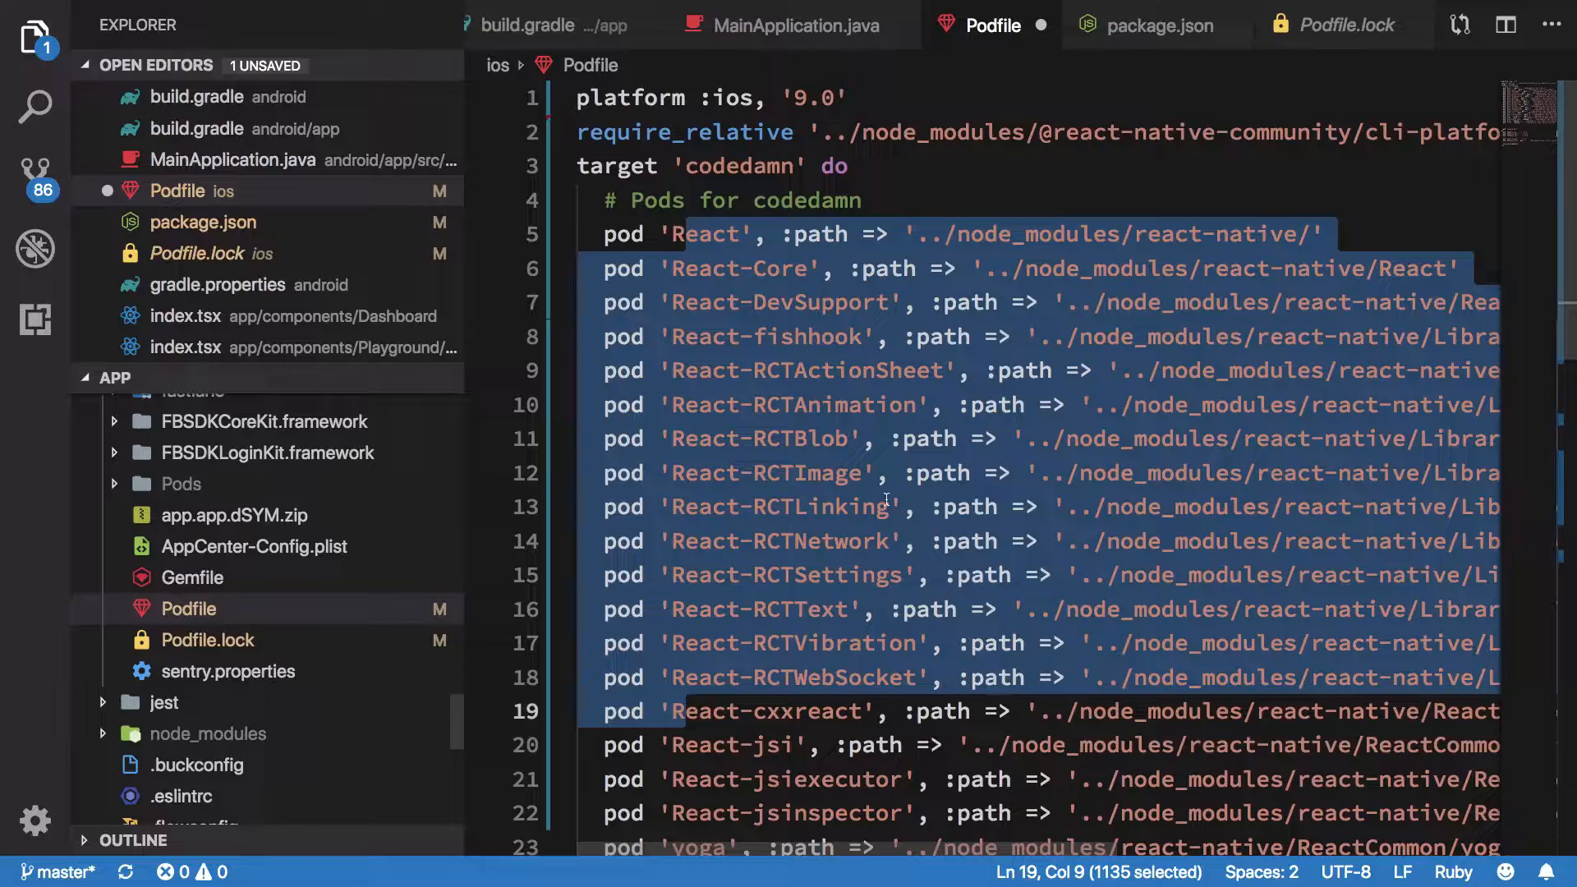
click(912, 370)
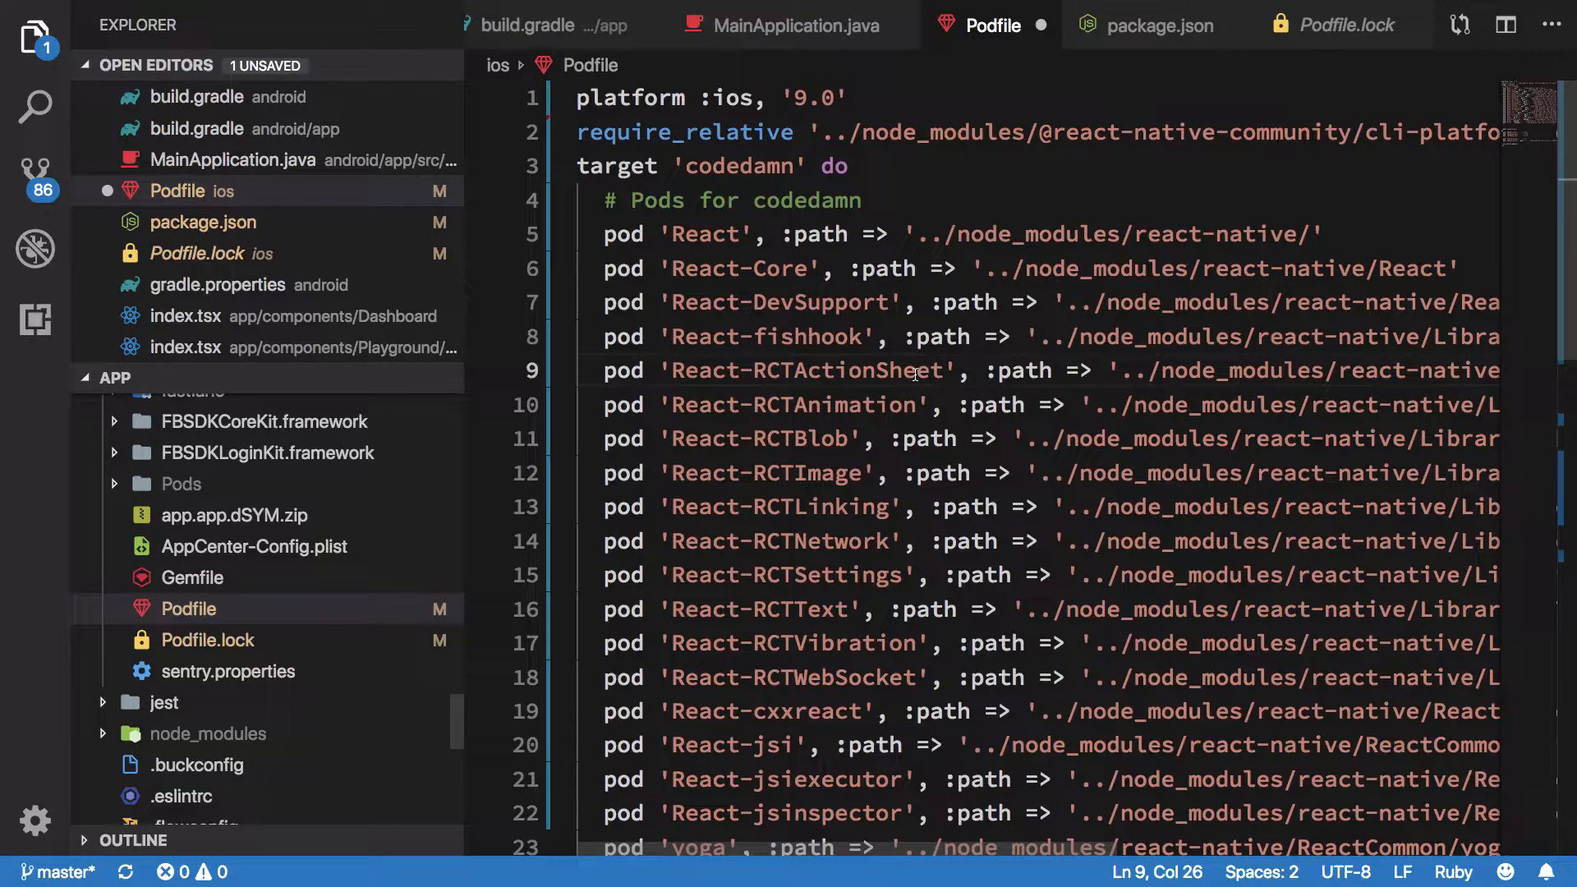
scroll(down, 3)
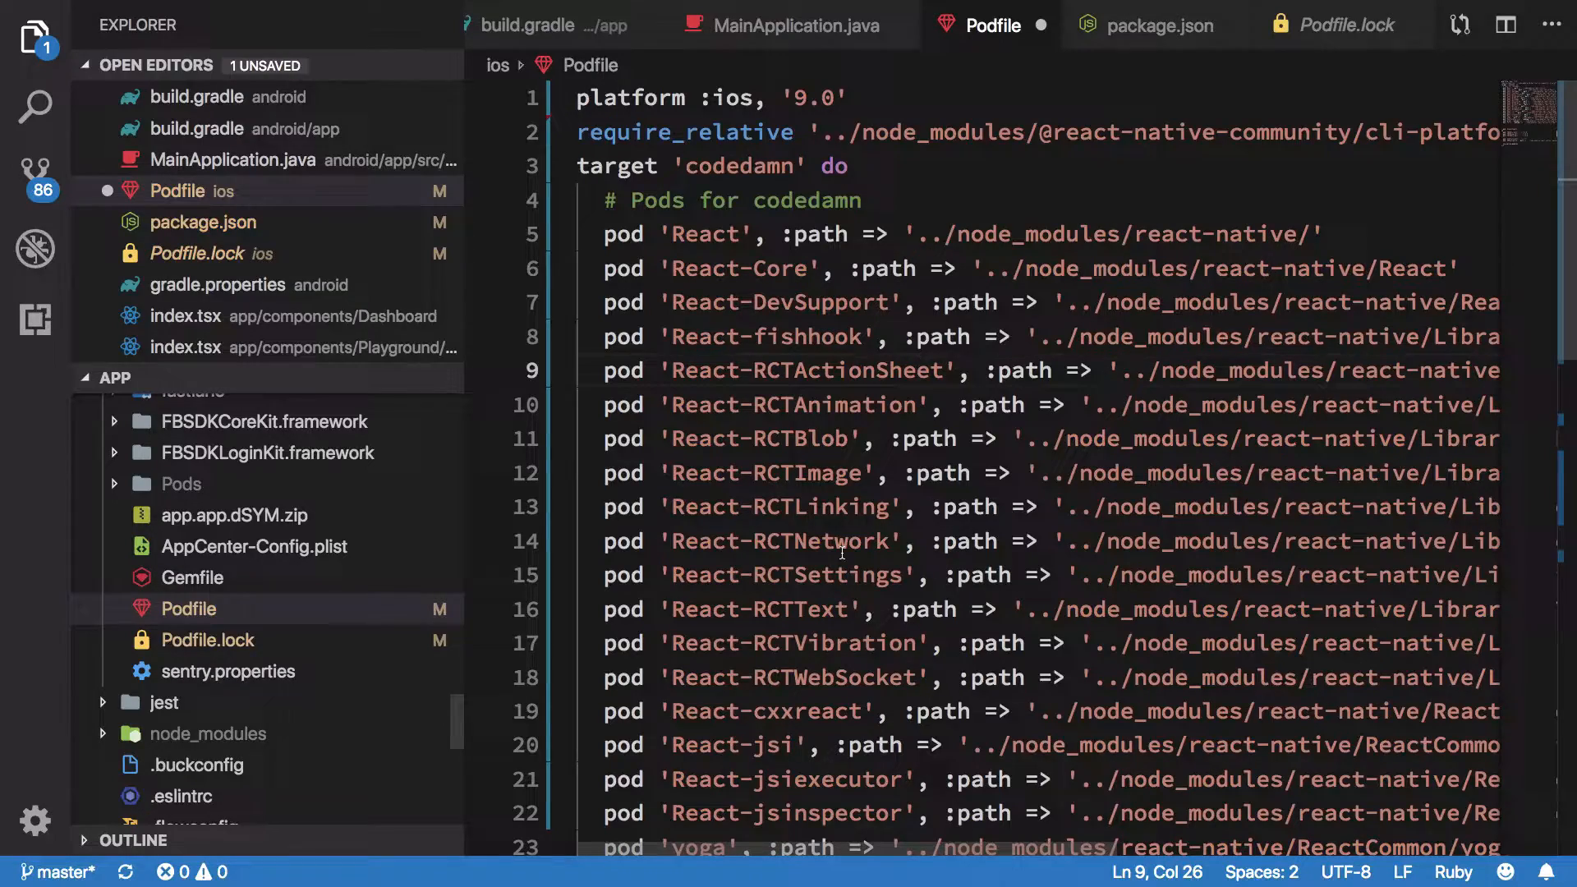
scroll(down, 3)
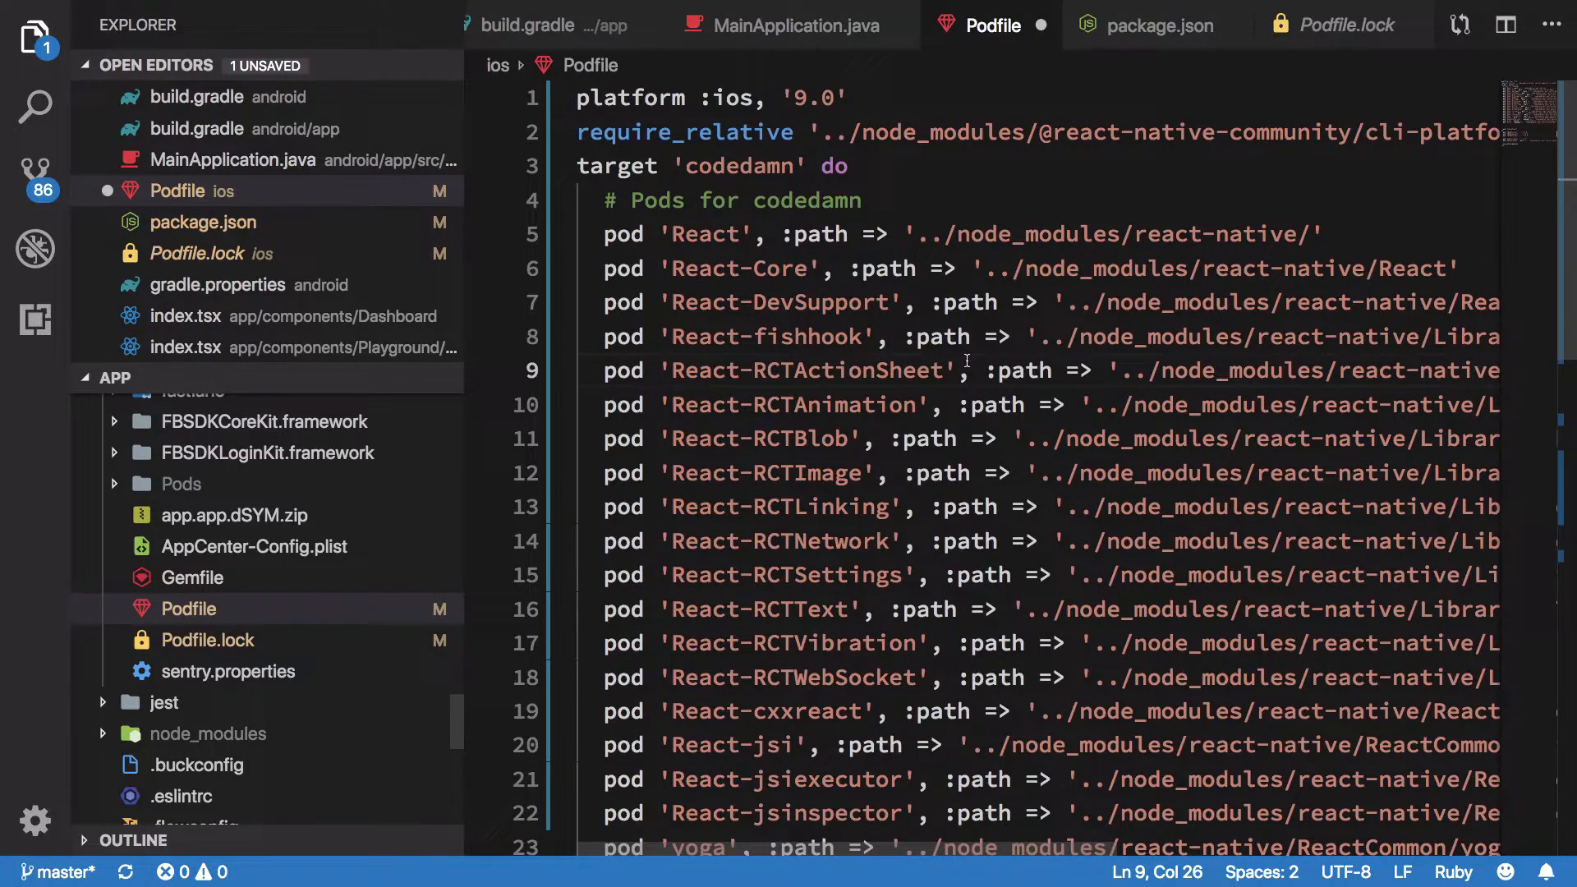
scroll(down, 3)
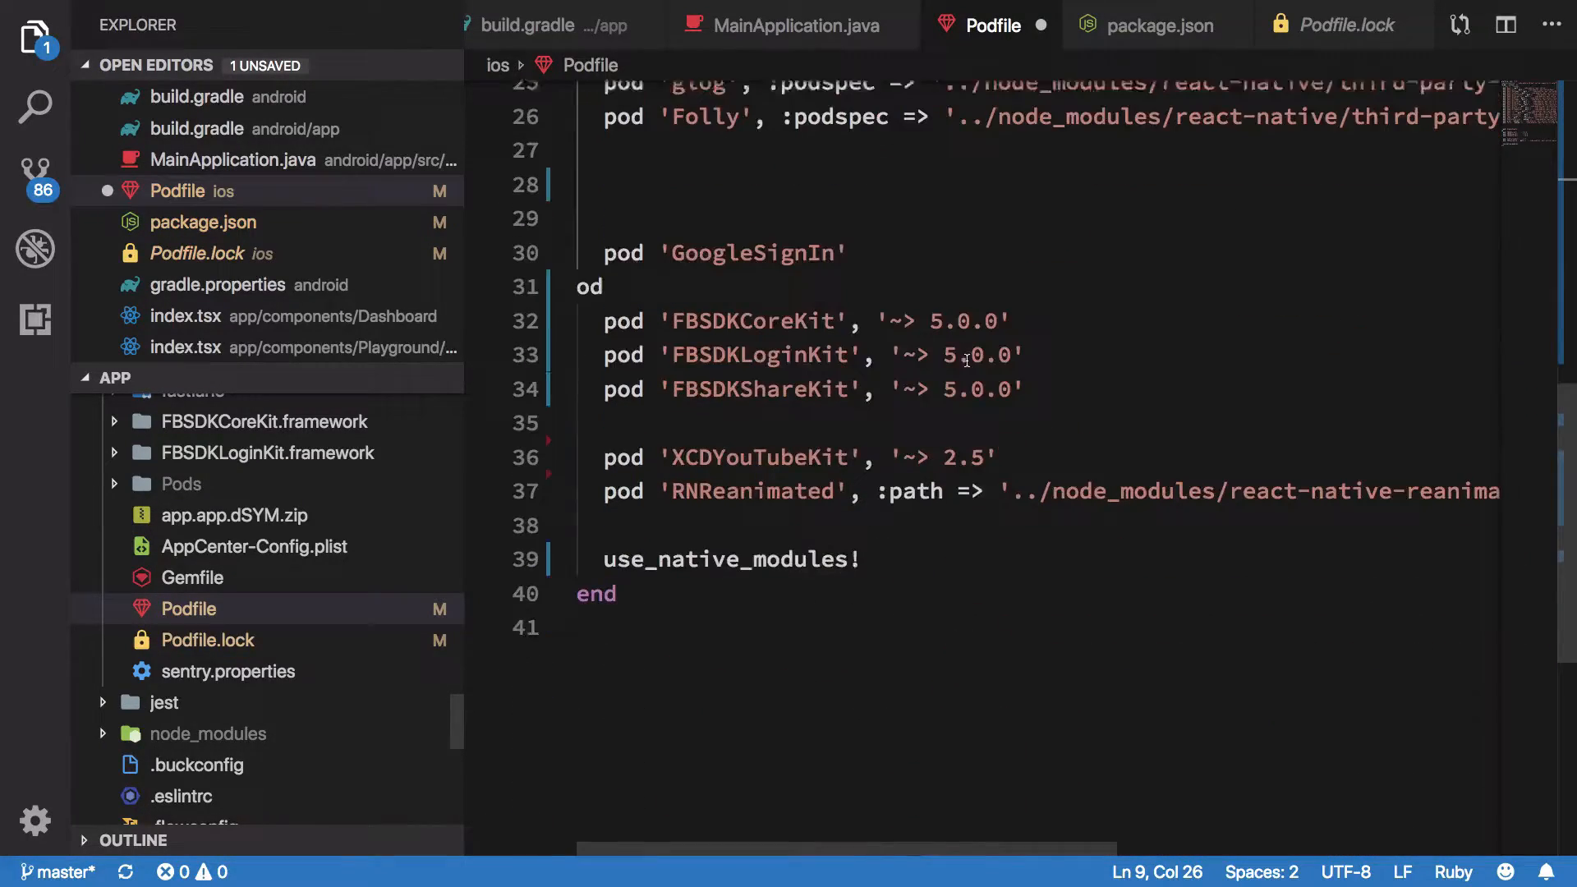
Review the third-party pods from GoogleSignIn to RNReanimated, including FBSDKCoreKit, and the lines below.
drag(580, 186, 768, 485)
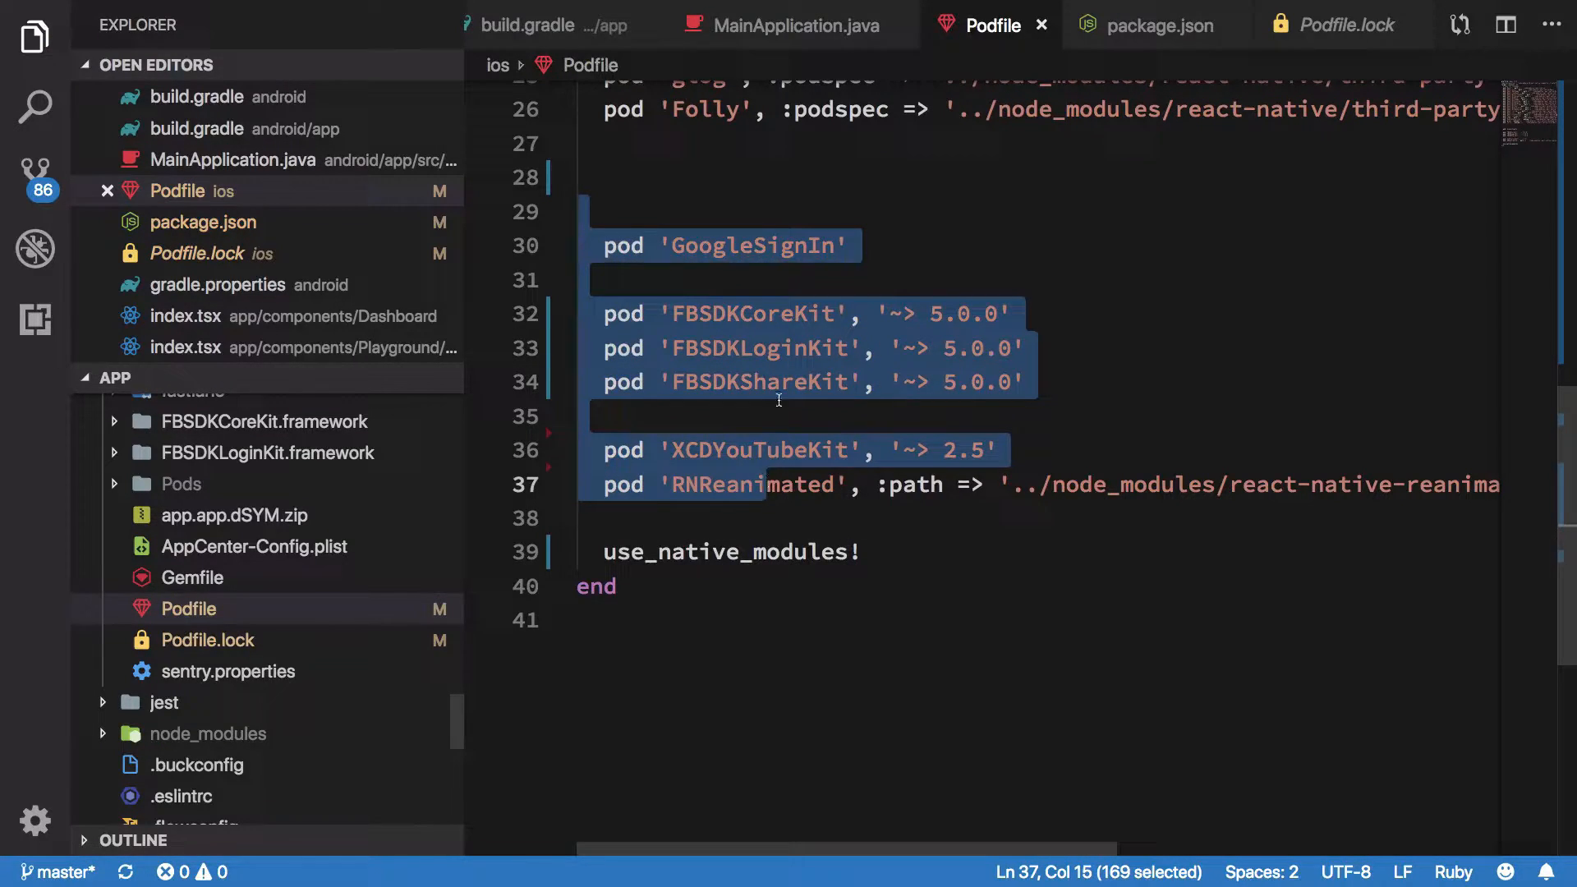
click(757, 312)
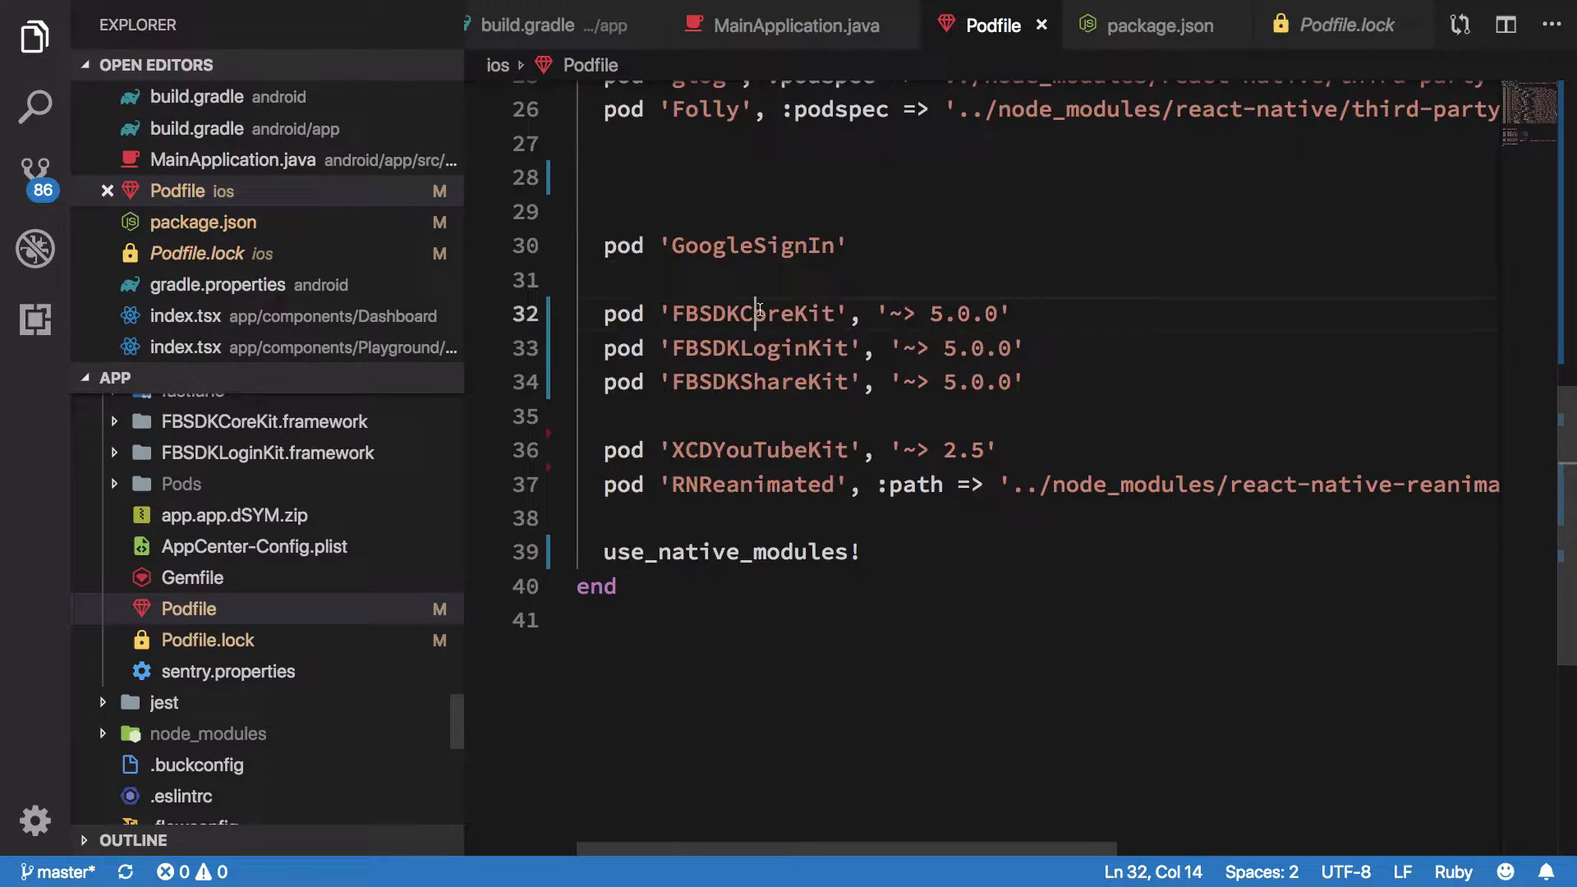
double_click(759, 450)
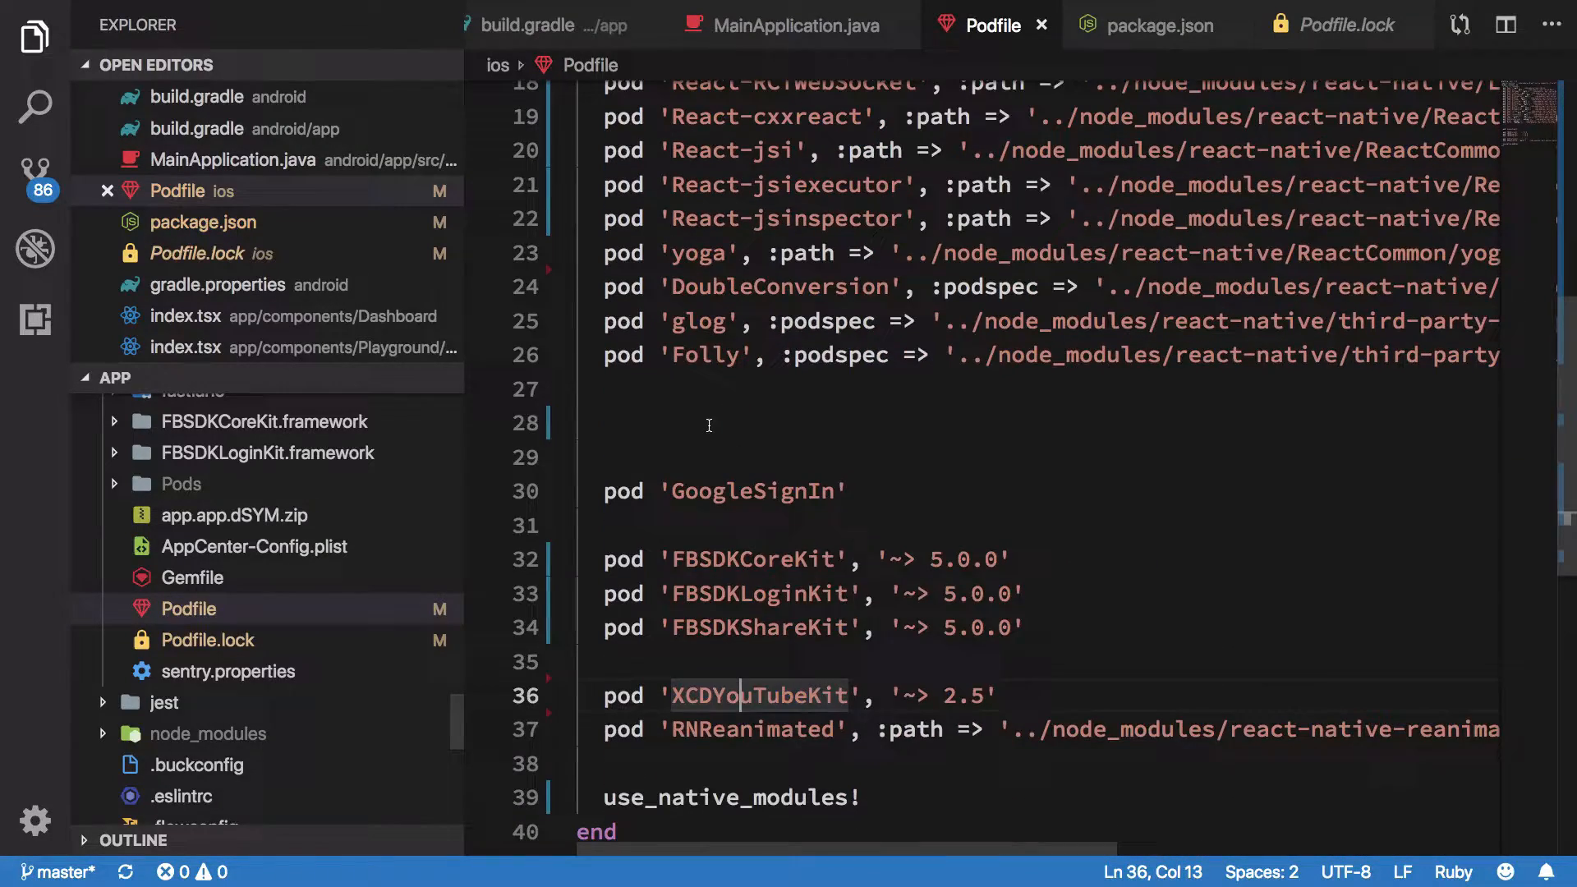
click(708, 423)
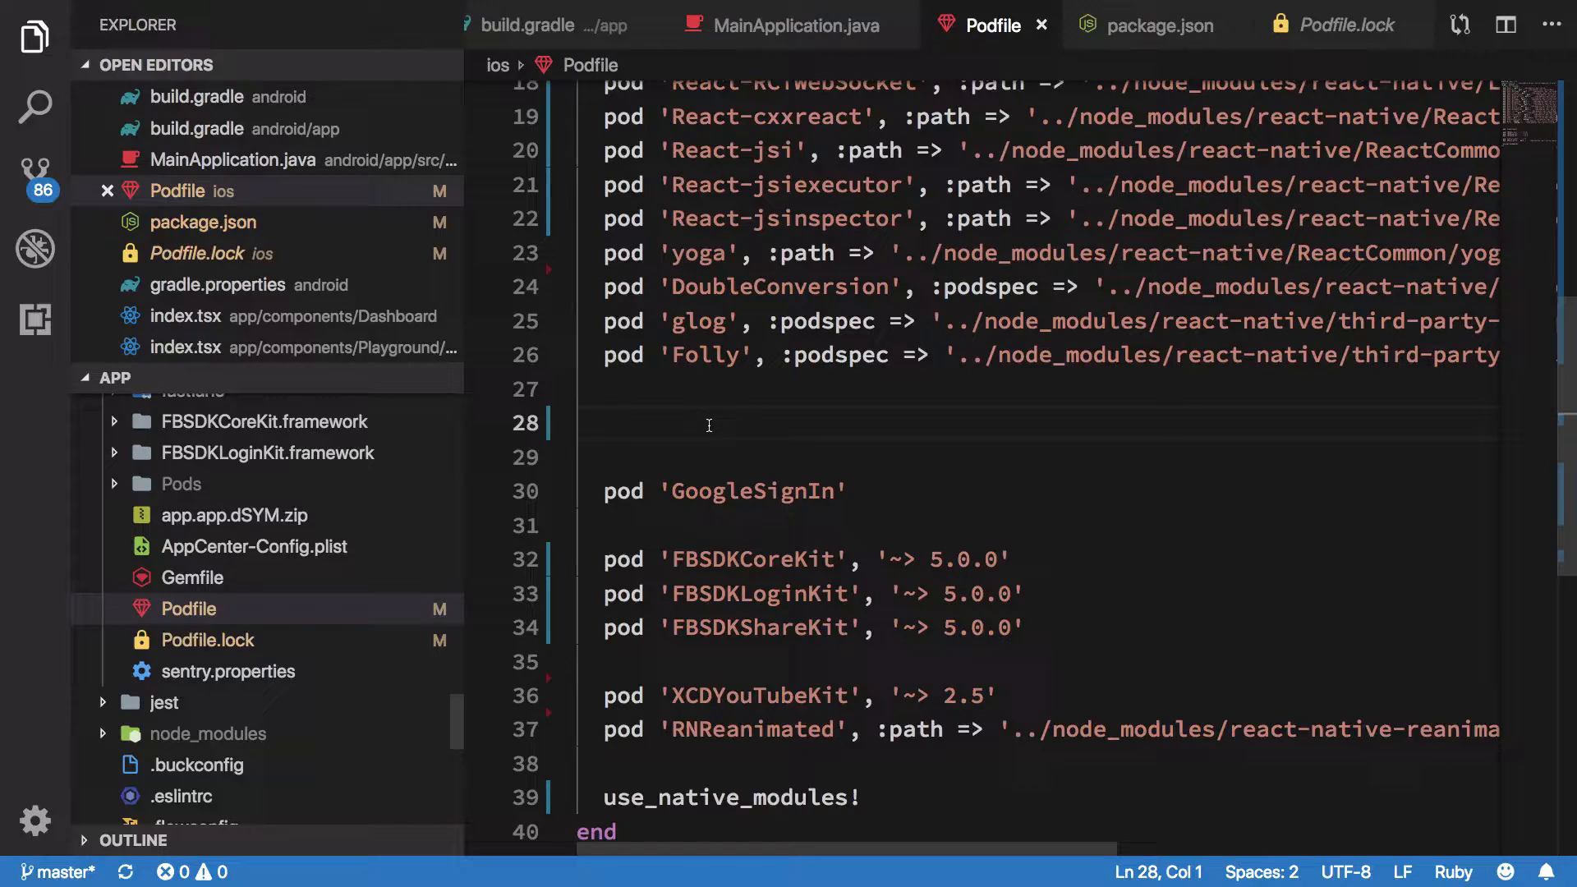
drag(704, 422, 724, 729)
text(pod ins)
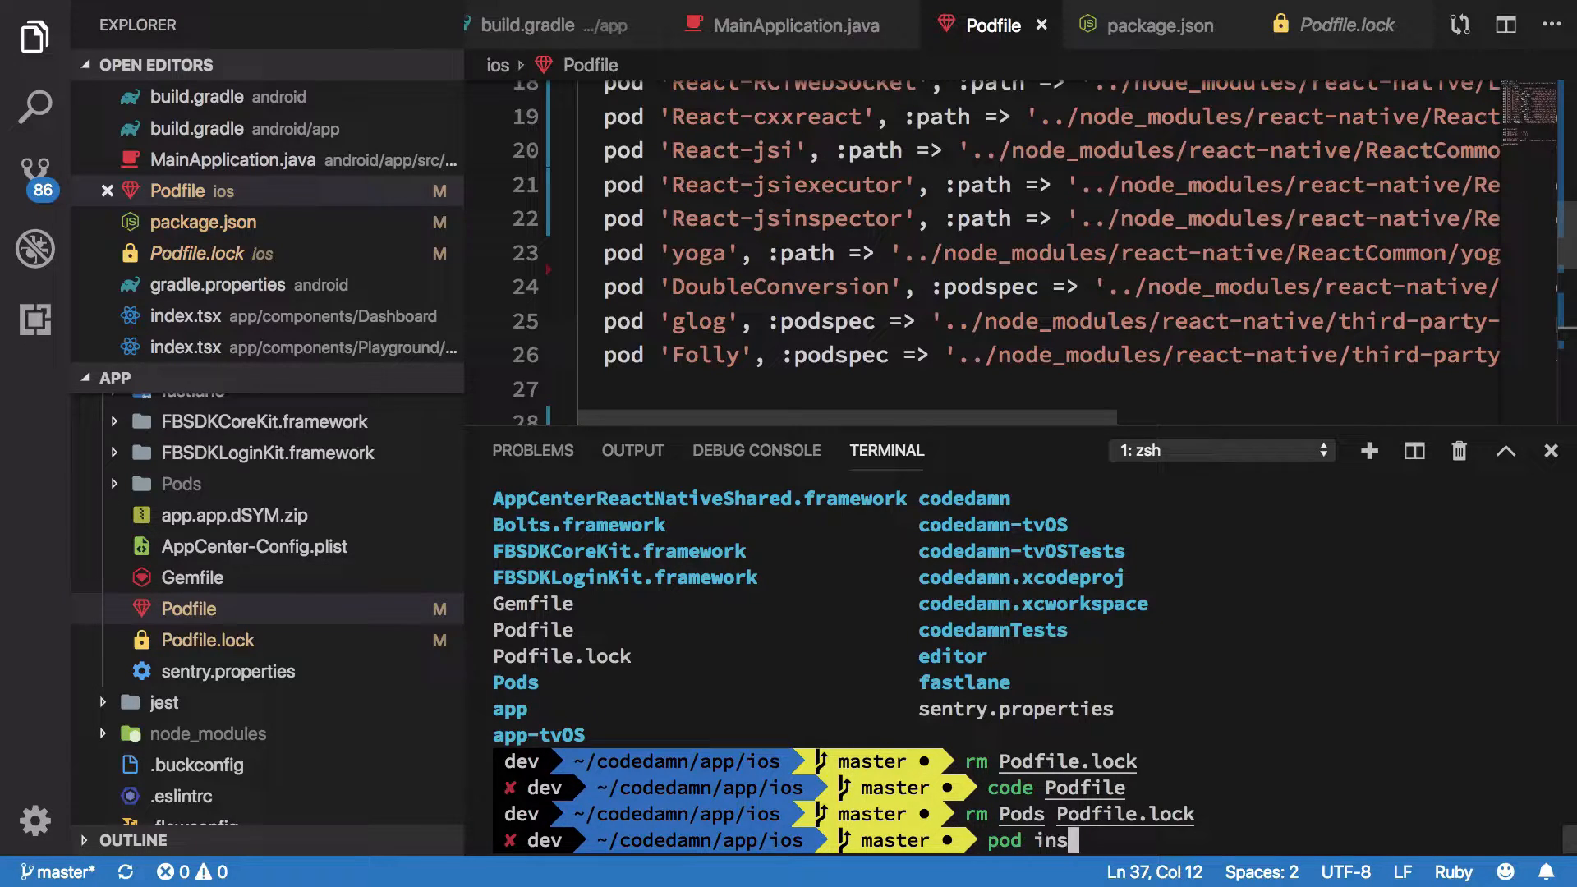
Complete the 'pod install' command at the prompt and scroll through the ios folder contents.
text(tall)
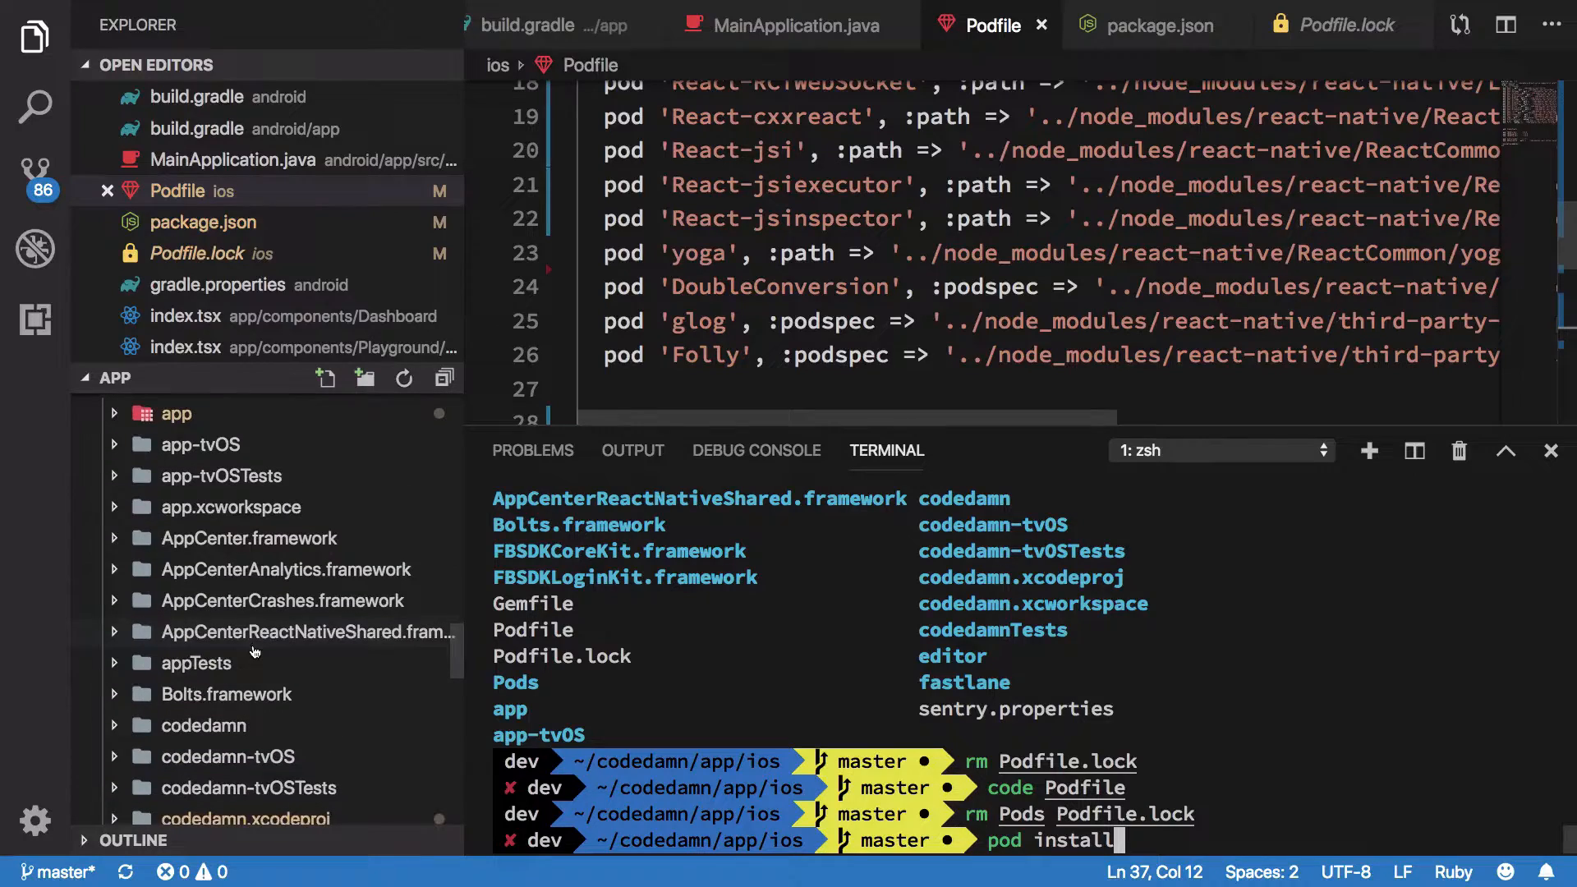
scroll(down, 3)
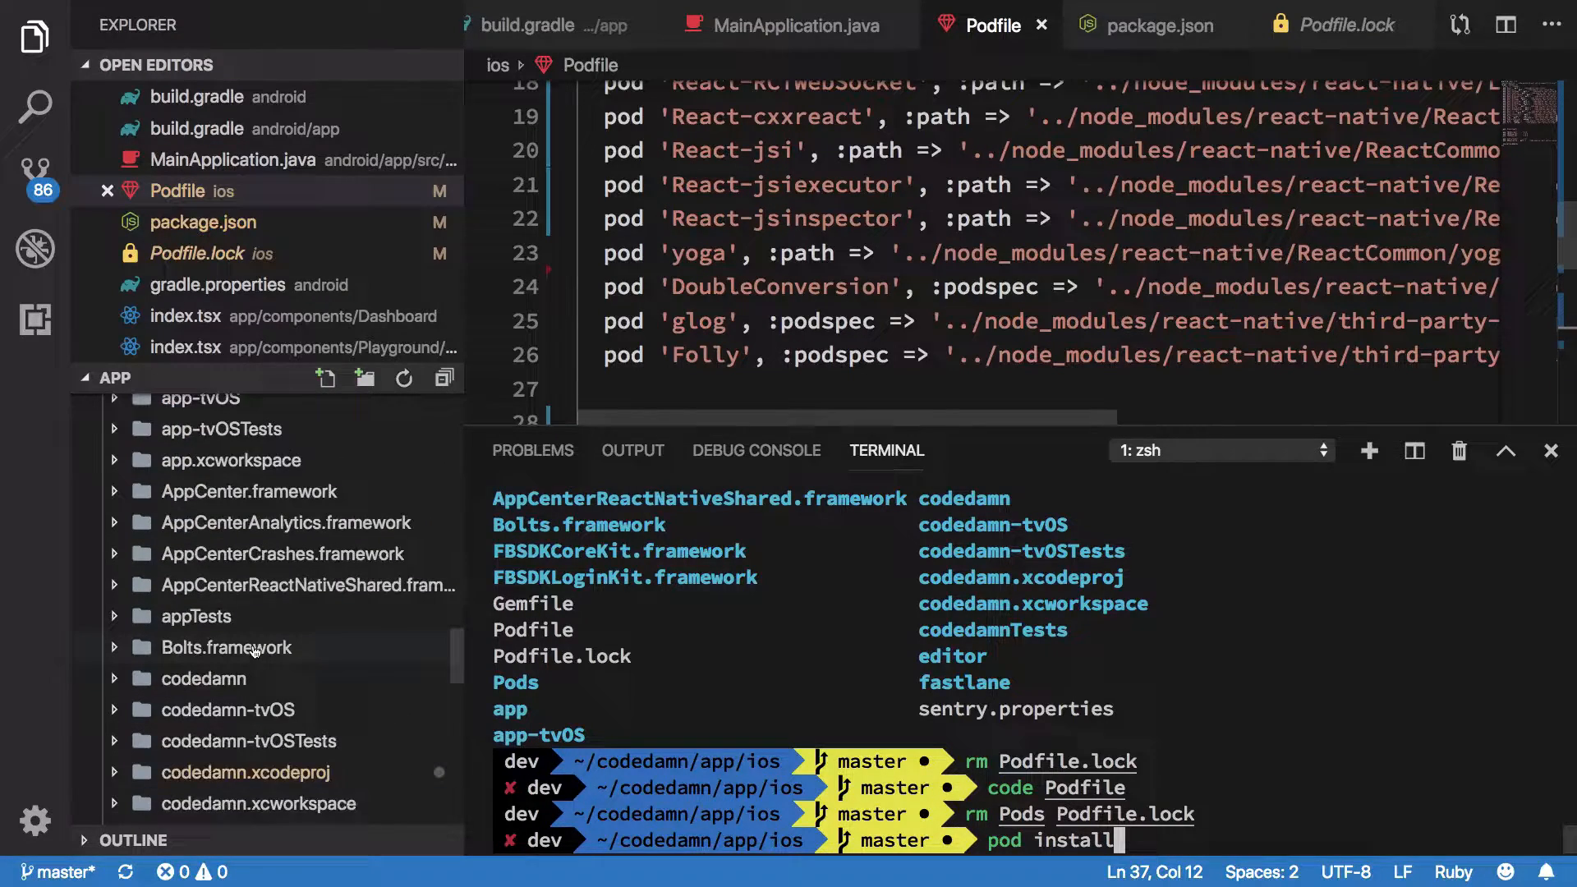
scroll(down, 3)
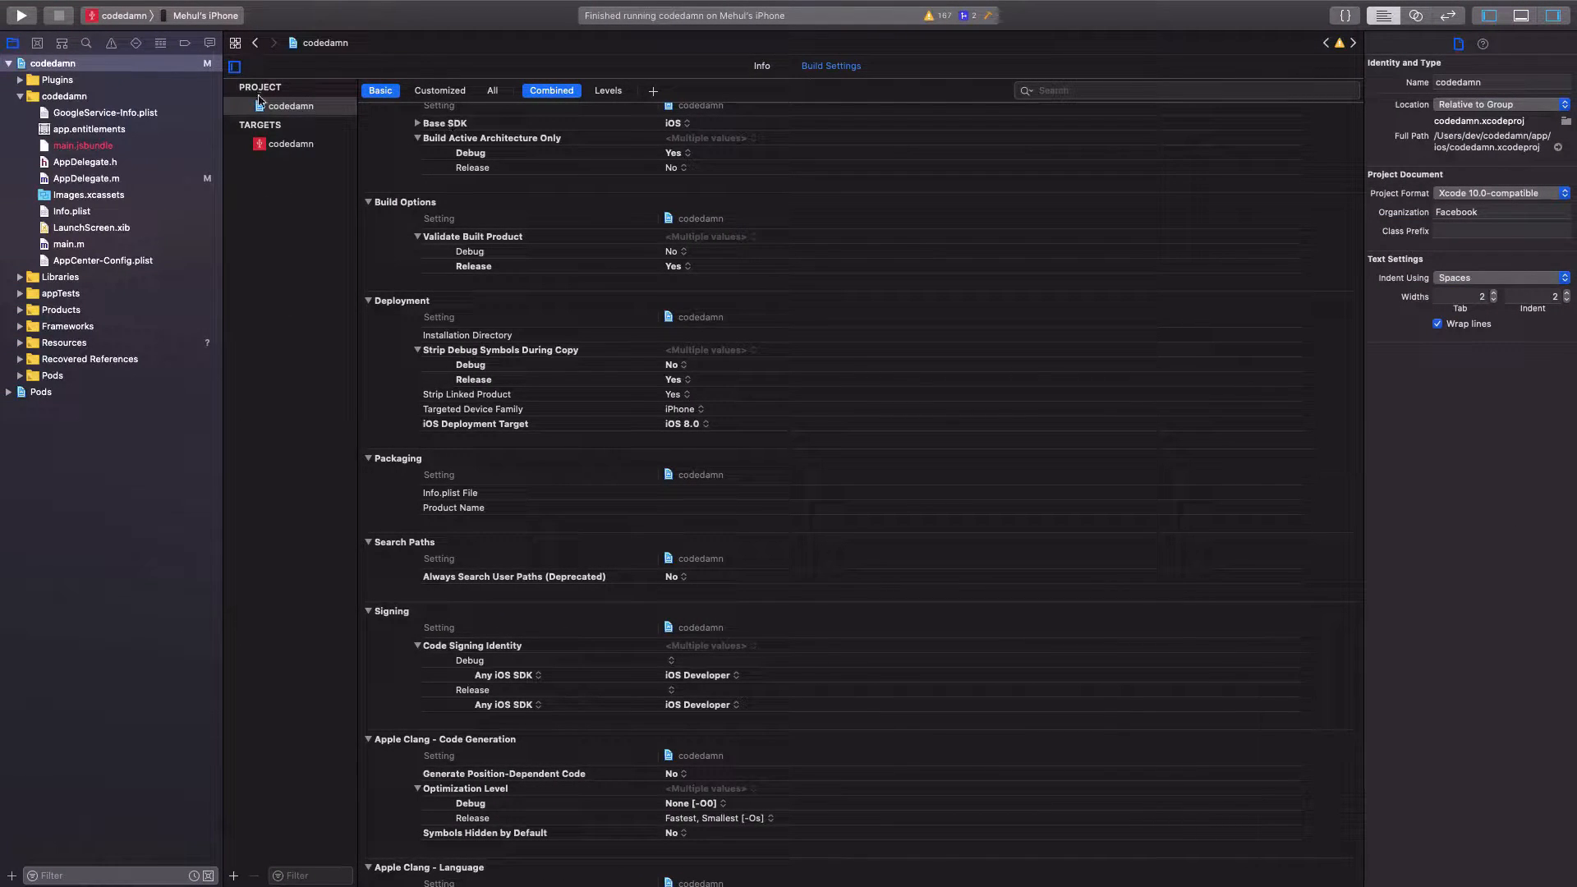
Show the codedamn app target's General settings with its linked frameworks and libraries.
click(51, 64)
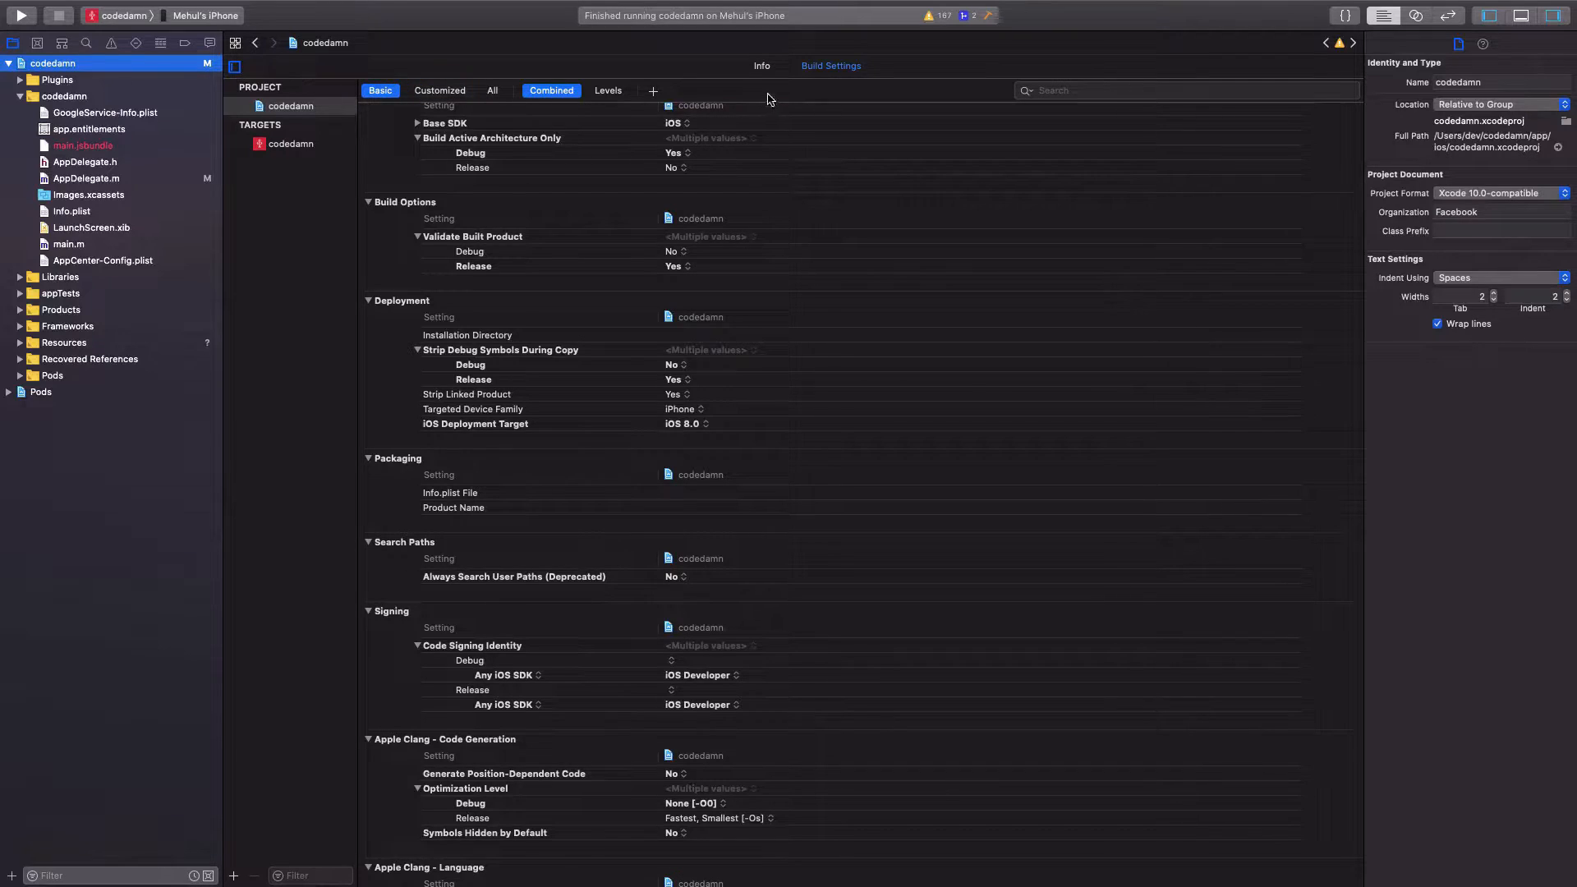
click(761, 66)
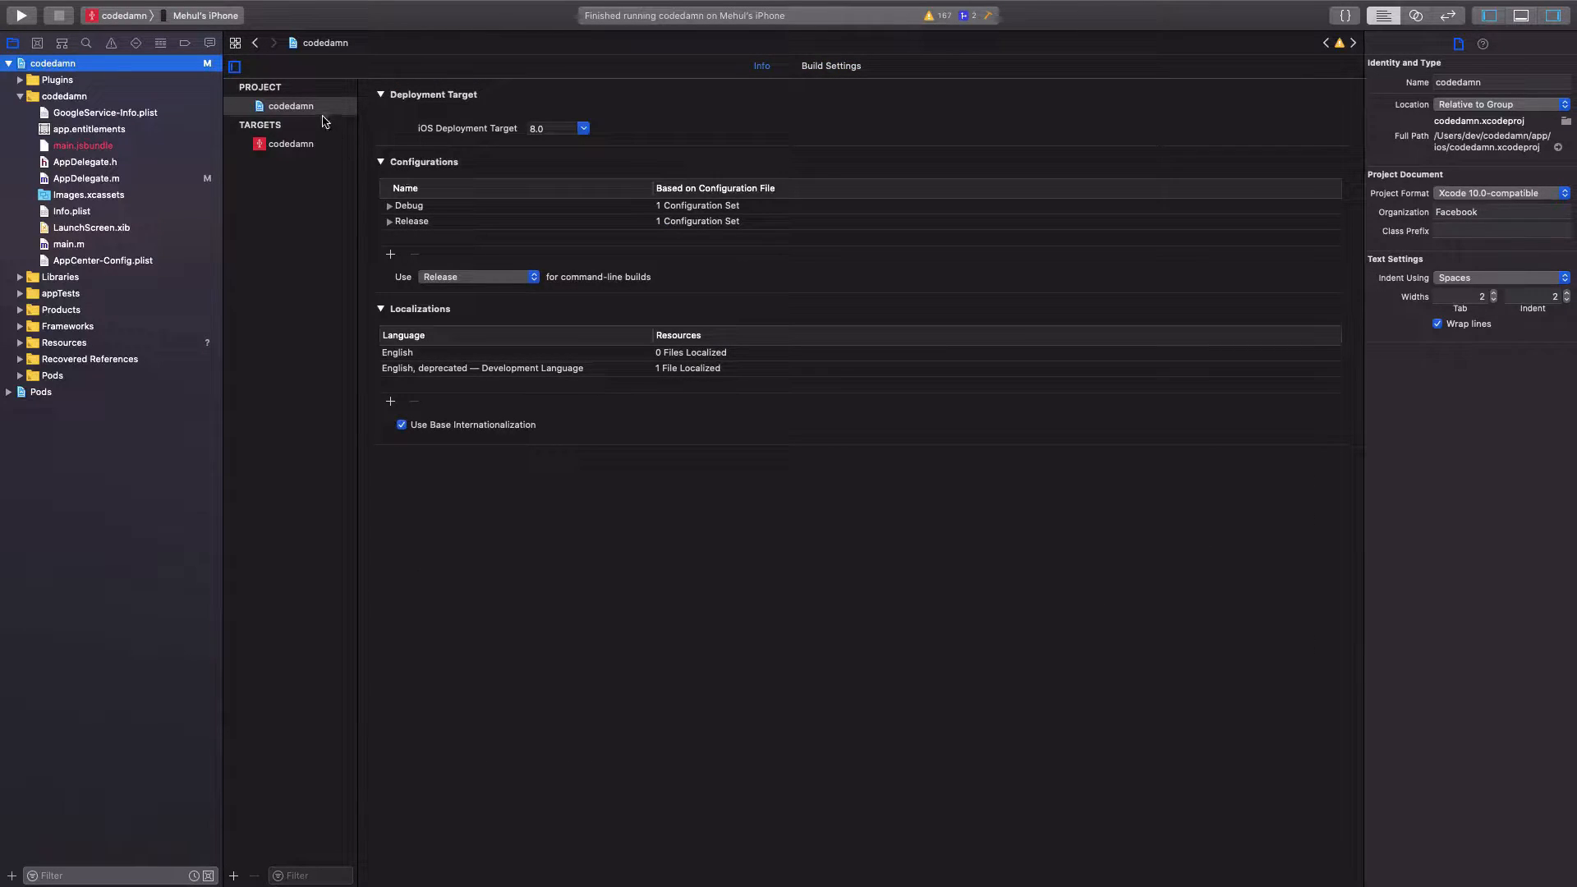
click(293, 144)
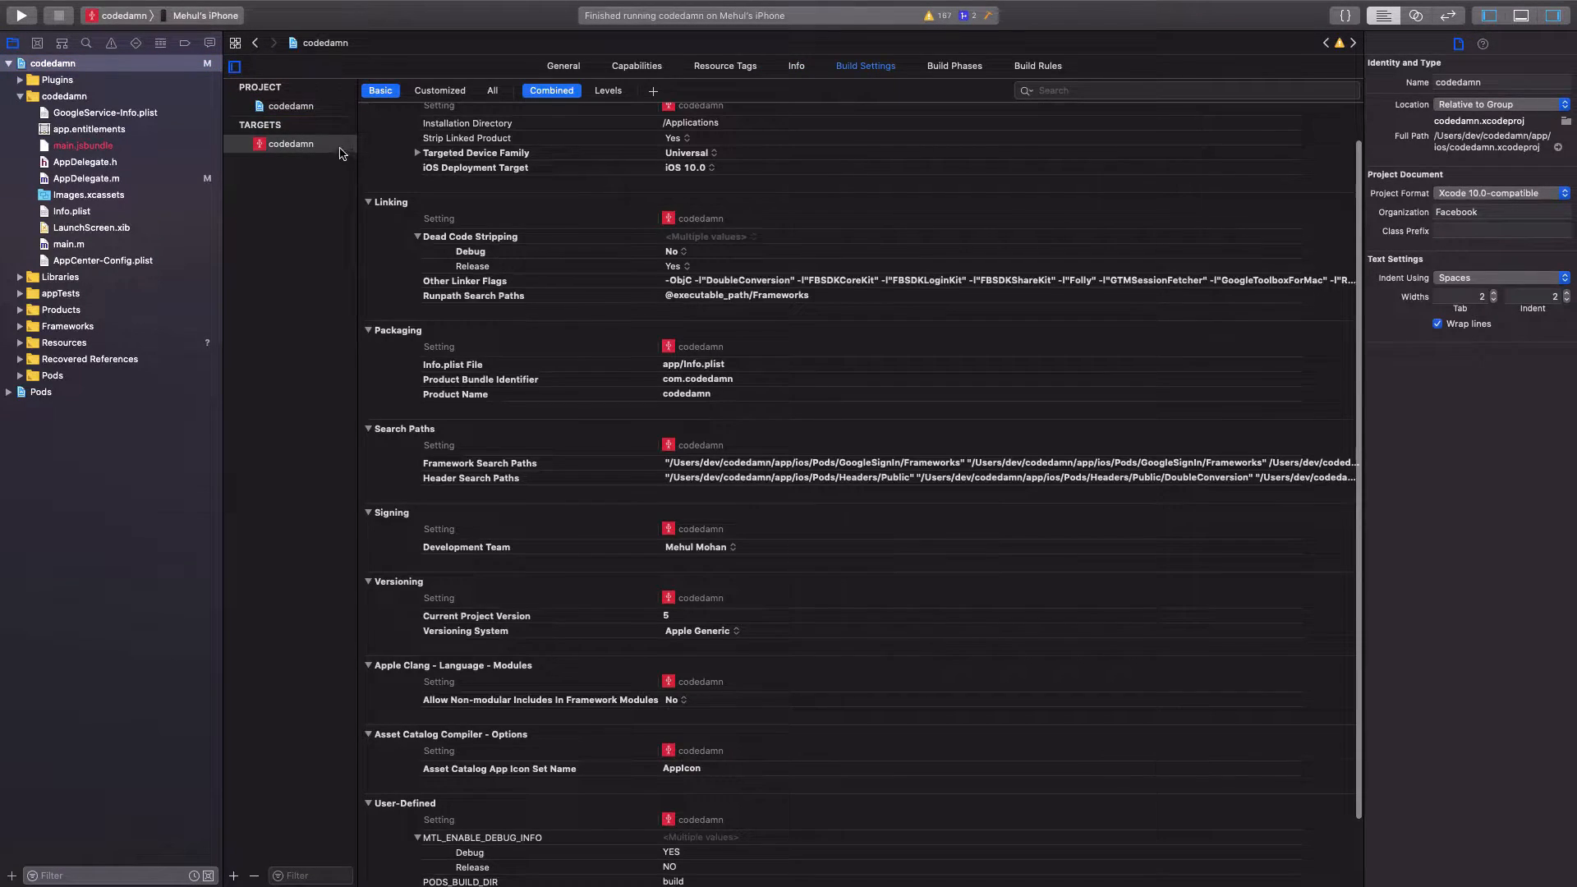
click(563, 65)
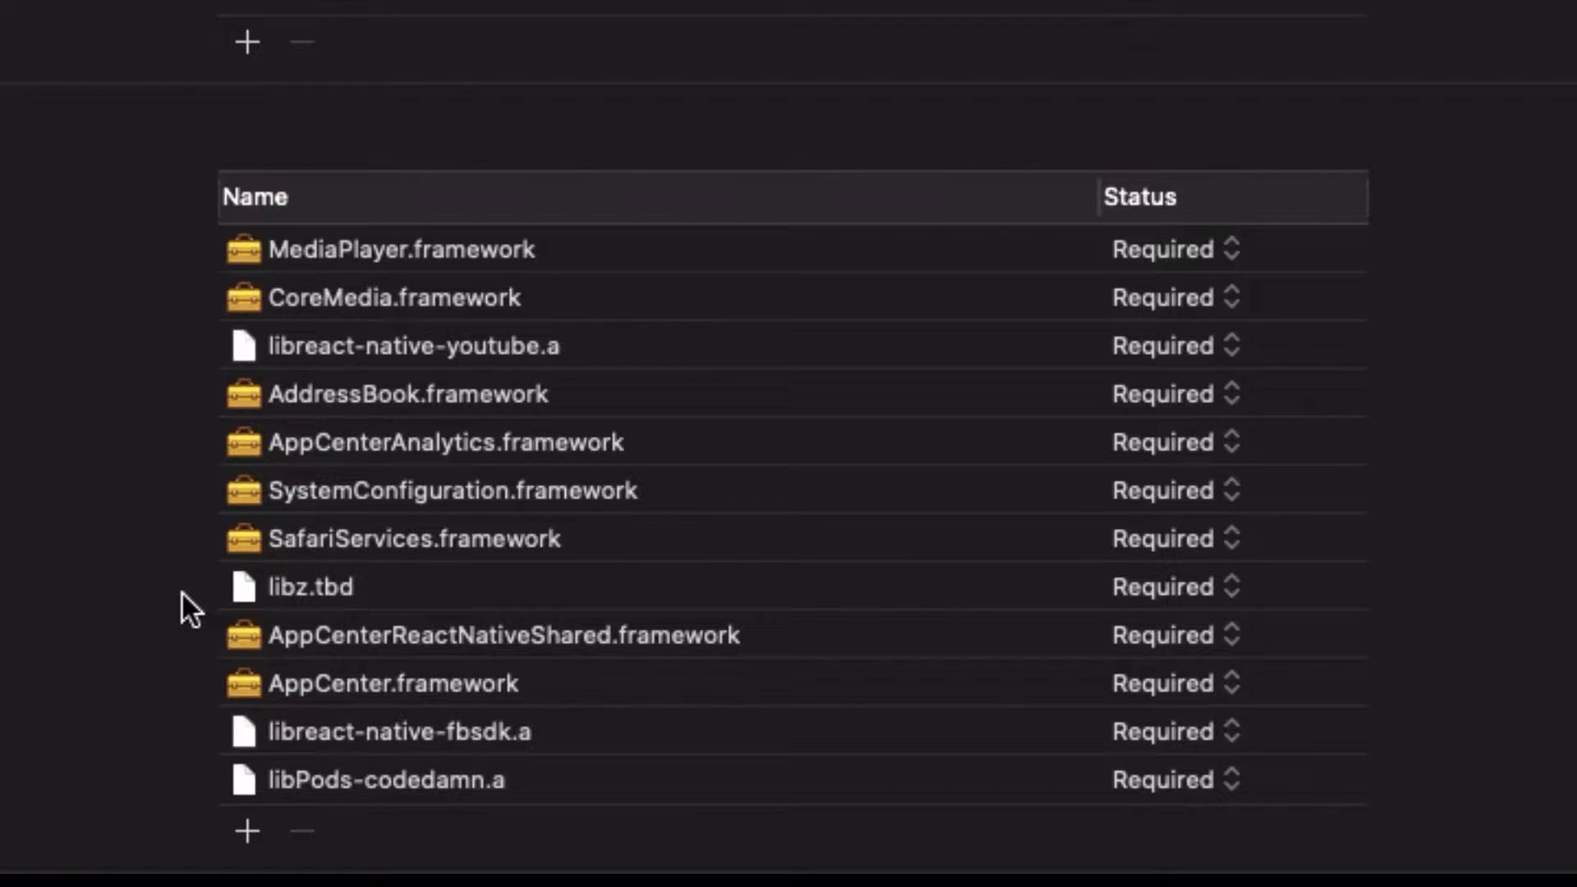
mouse_move(795, 407)
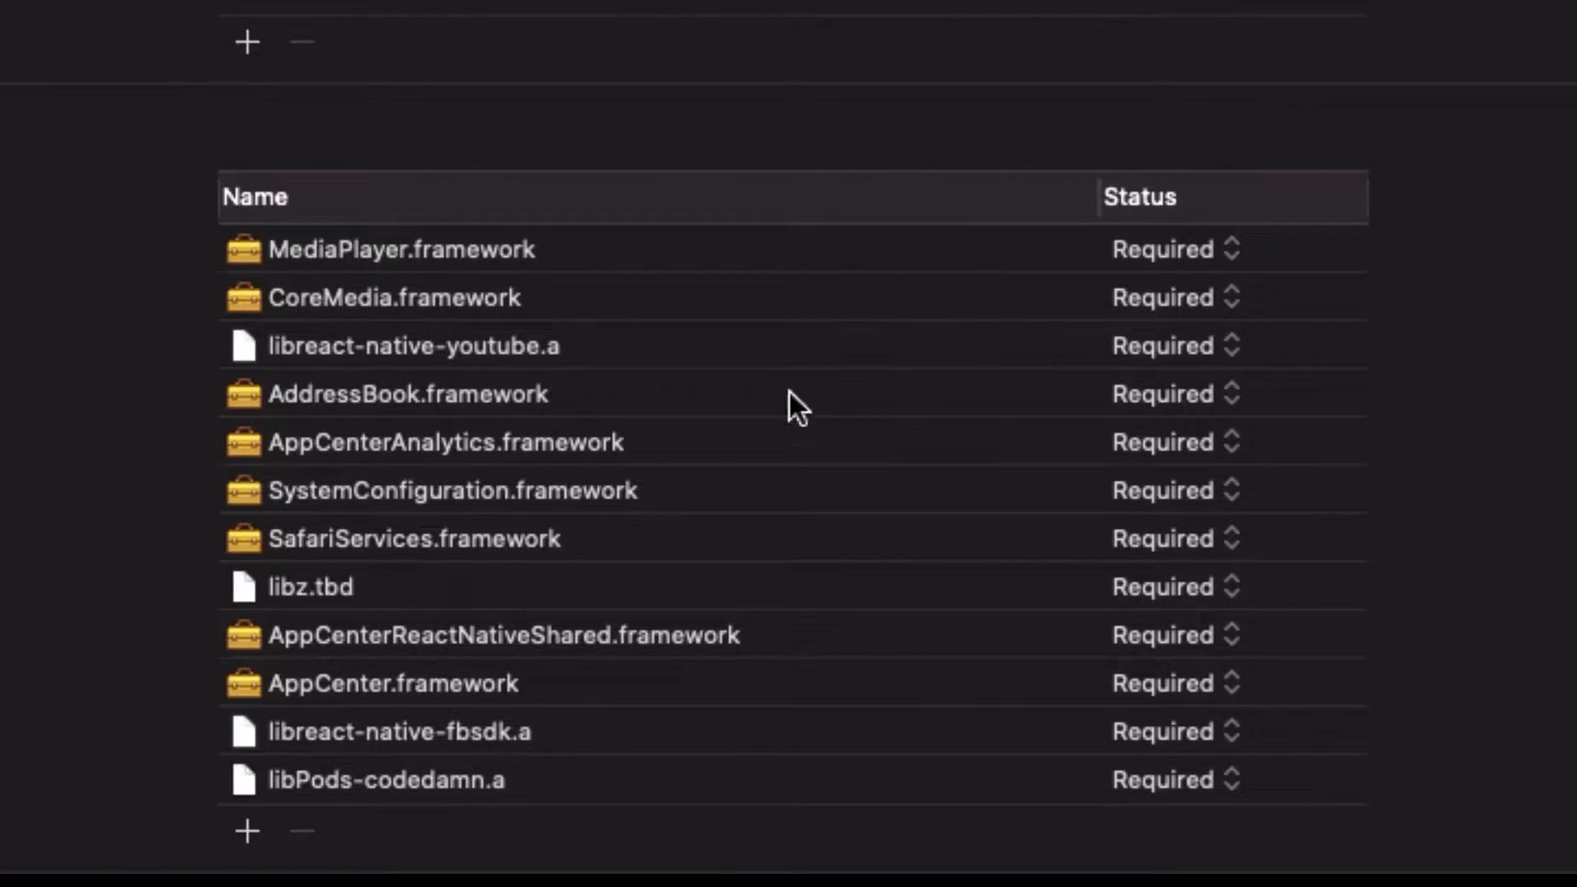
mouse_move(431, 782)
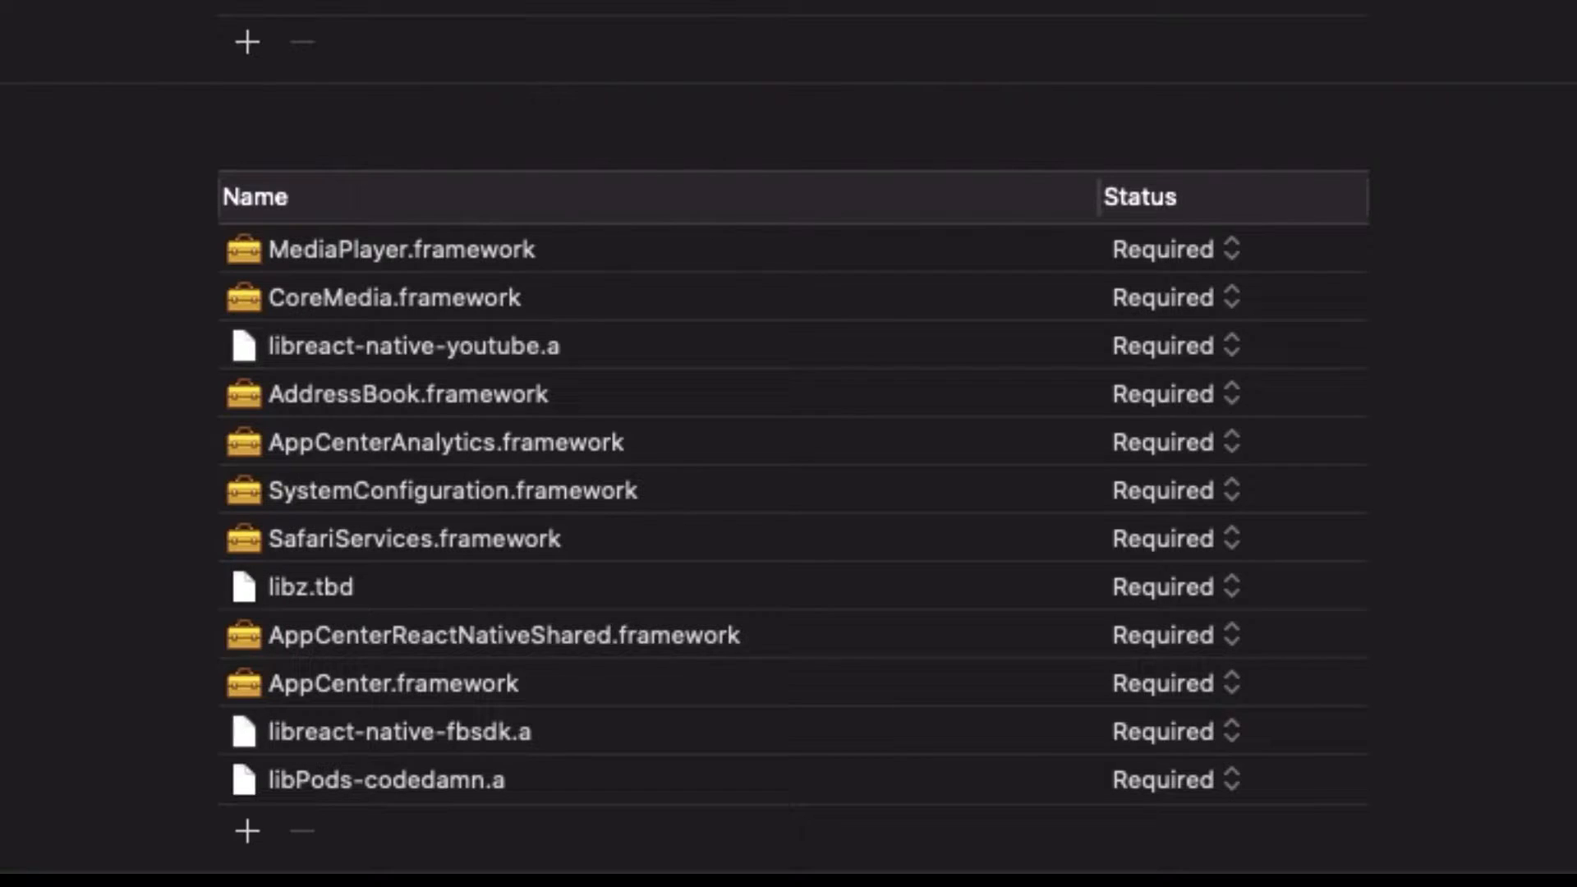
mouse_move(540, 534)
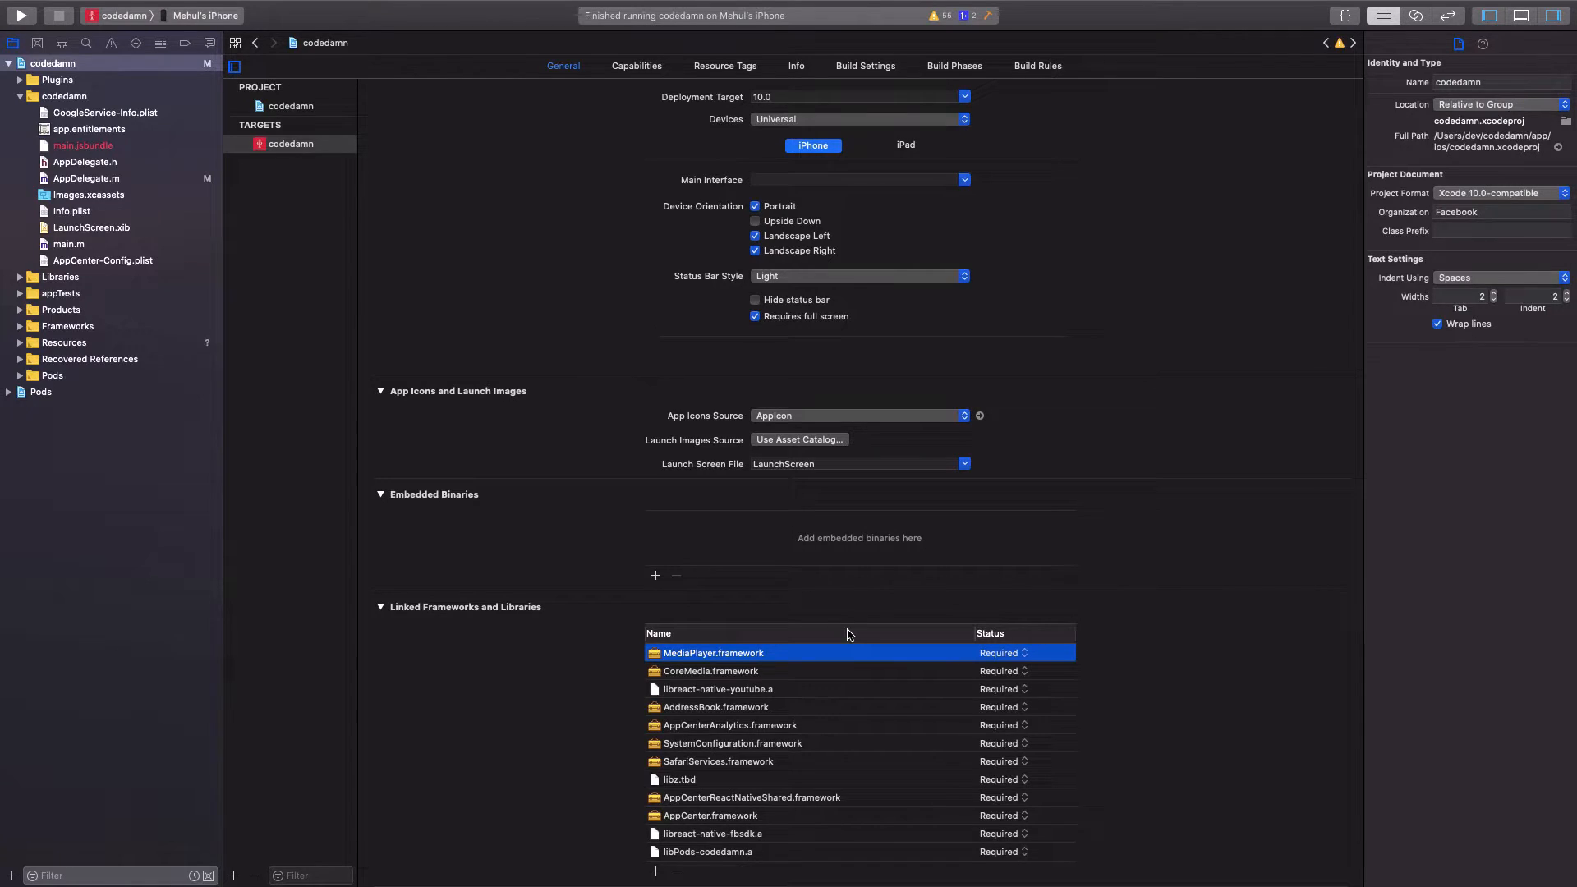
mouse_move(742, 764)
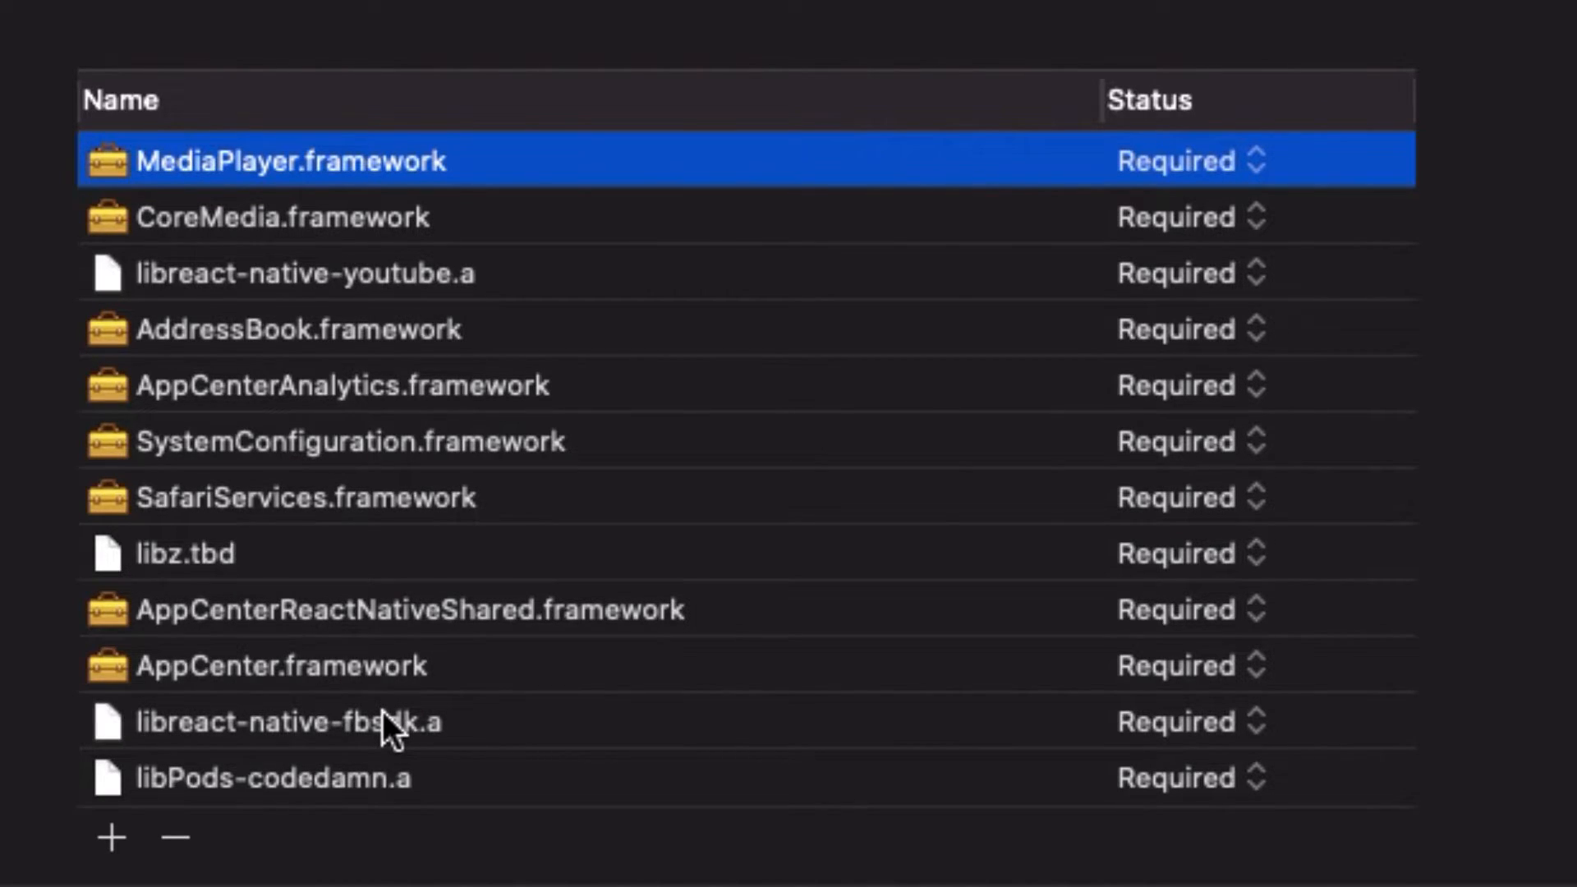
Remove the AppCenter frameworks from Linked Frameworks and Libraries with the minus button.
click(281, 665)
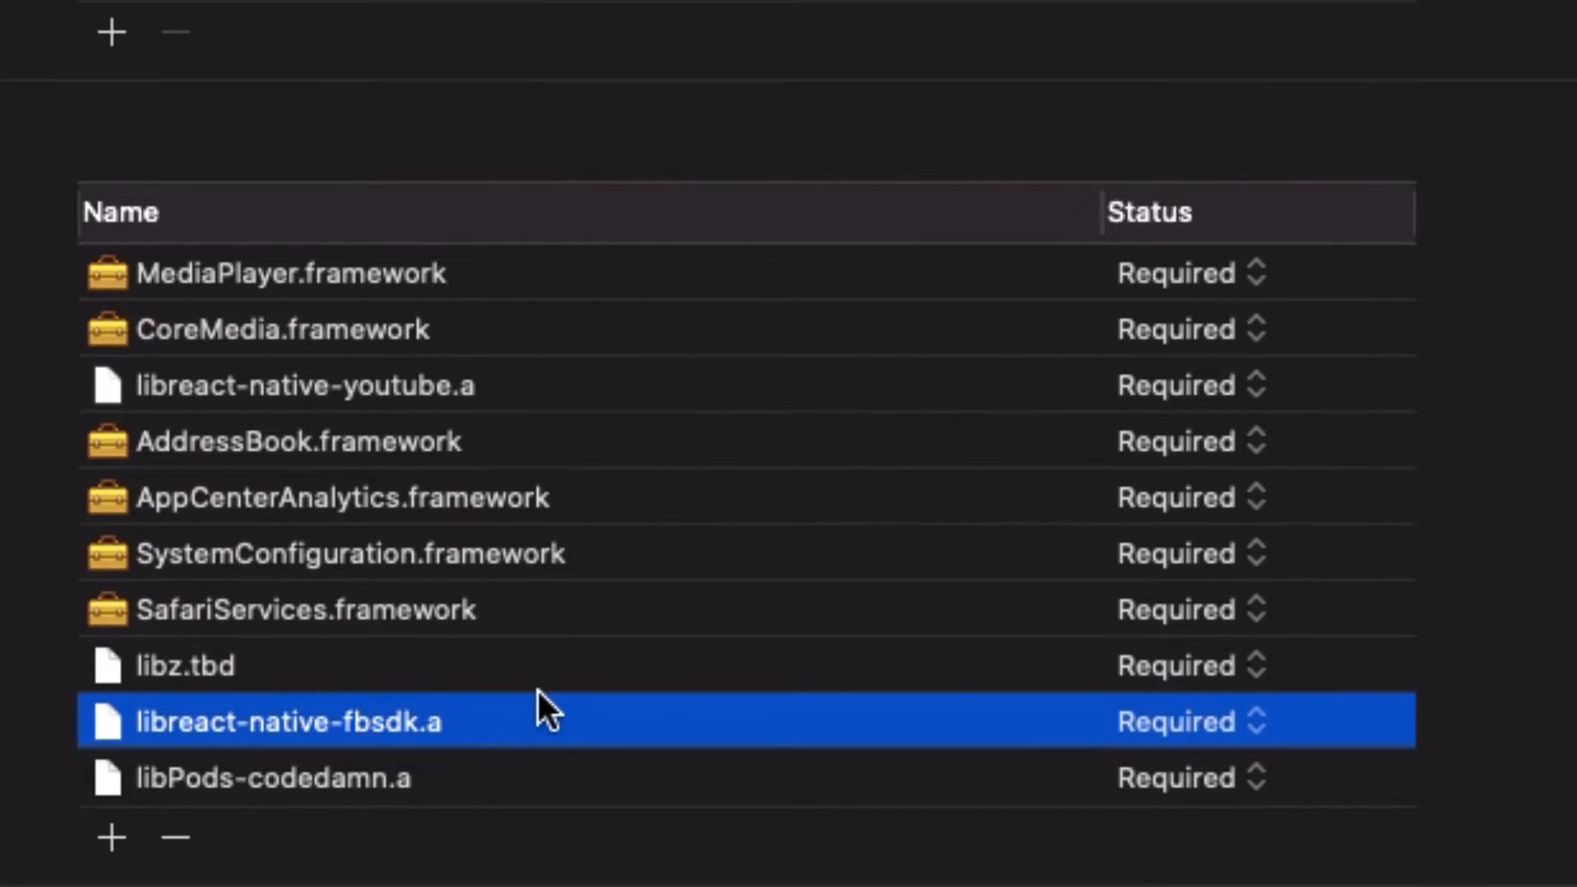
click(352, 553)
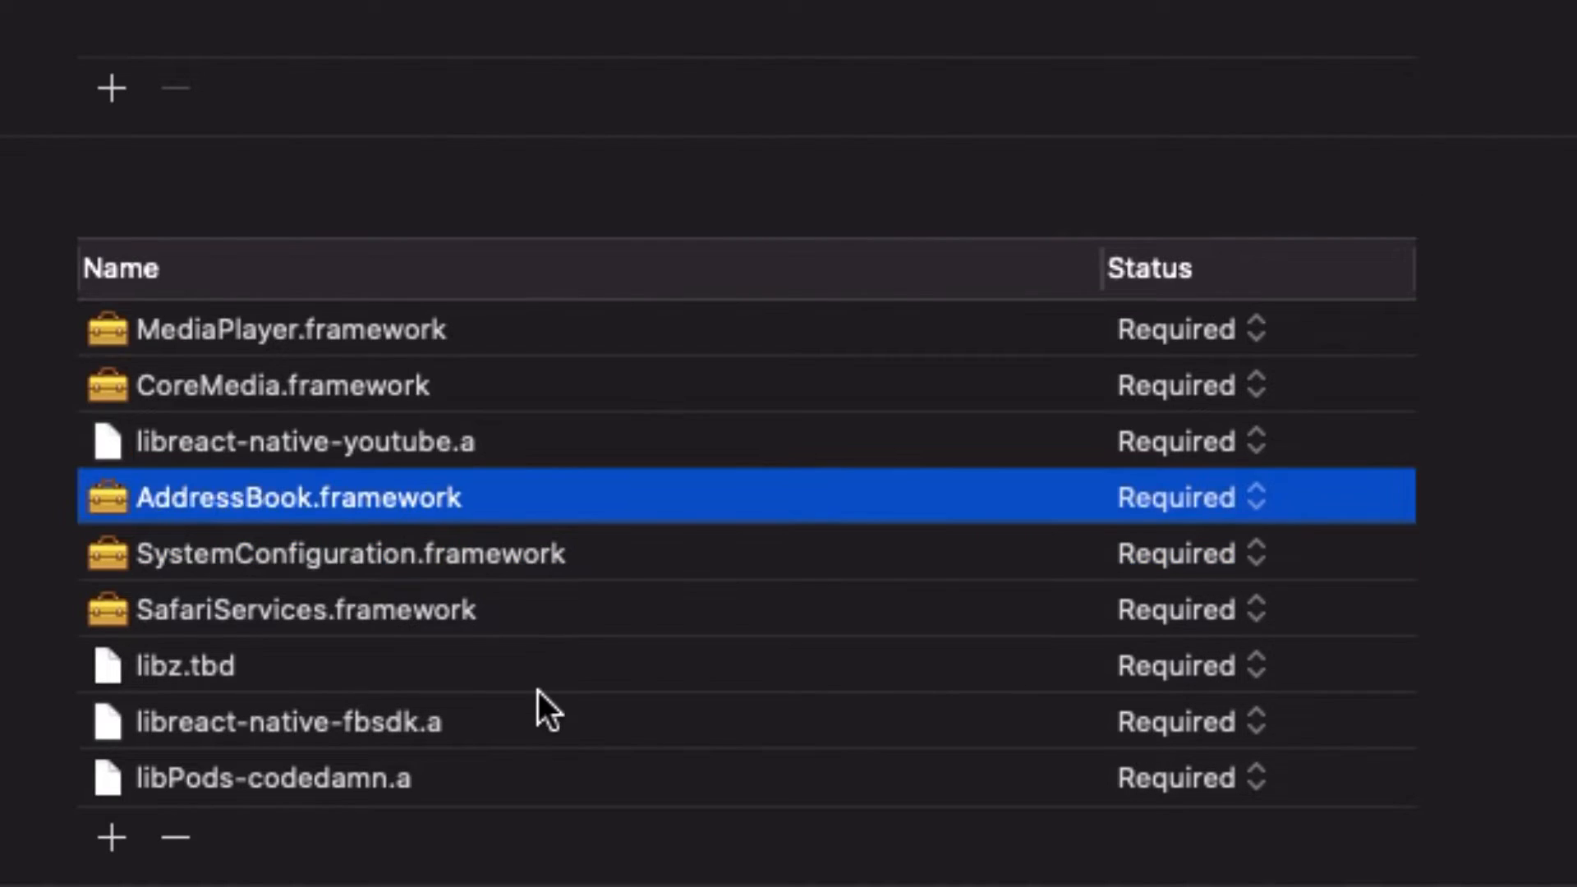
click(292, 328)
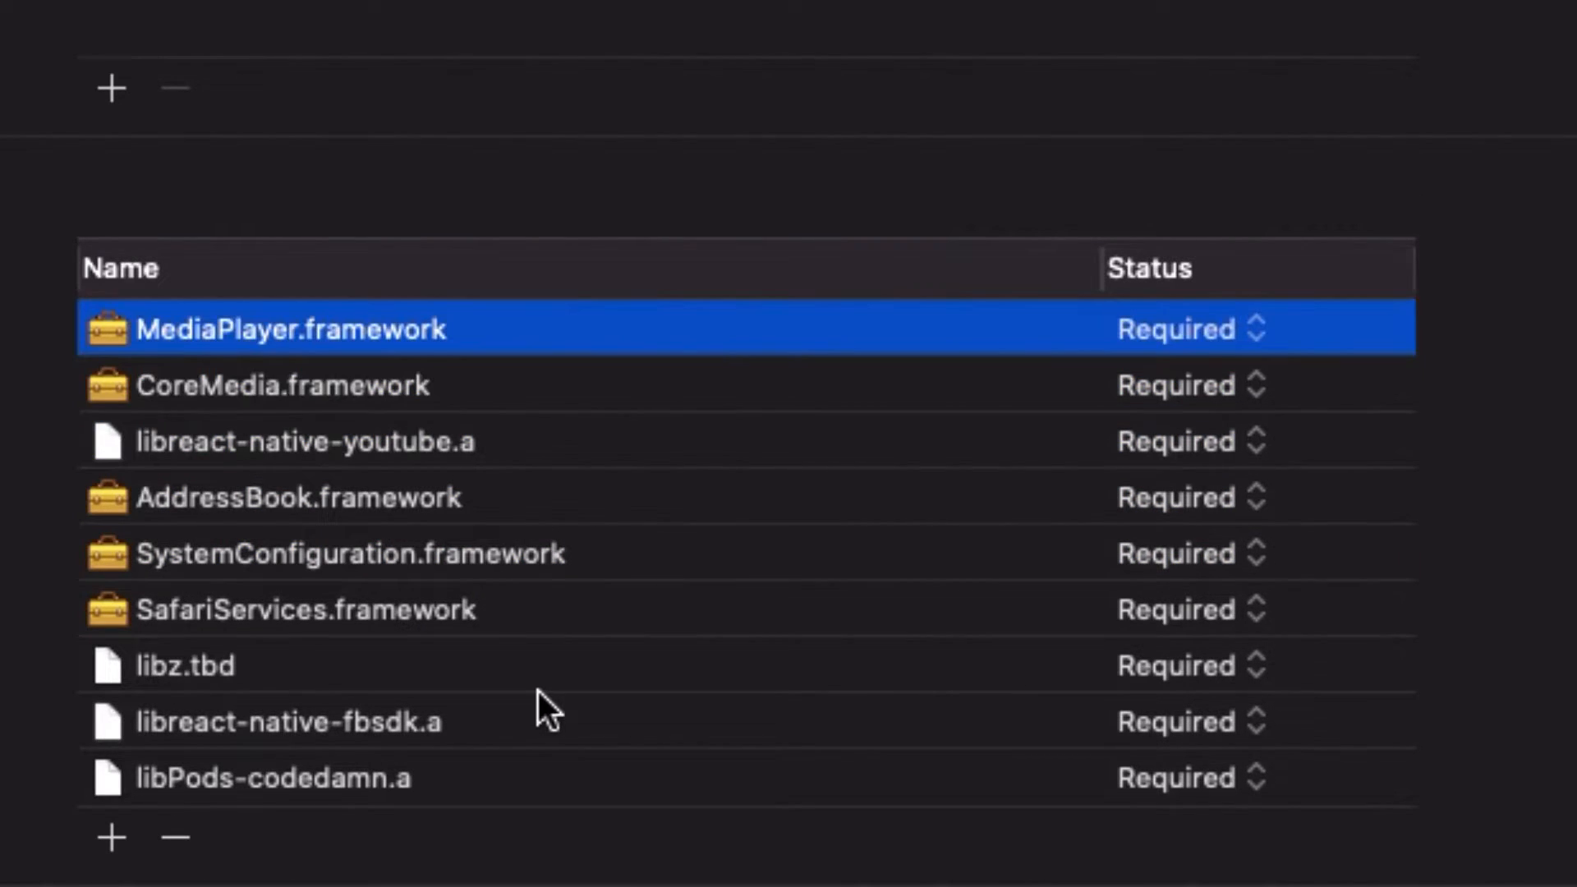
click(280, 384)
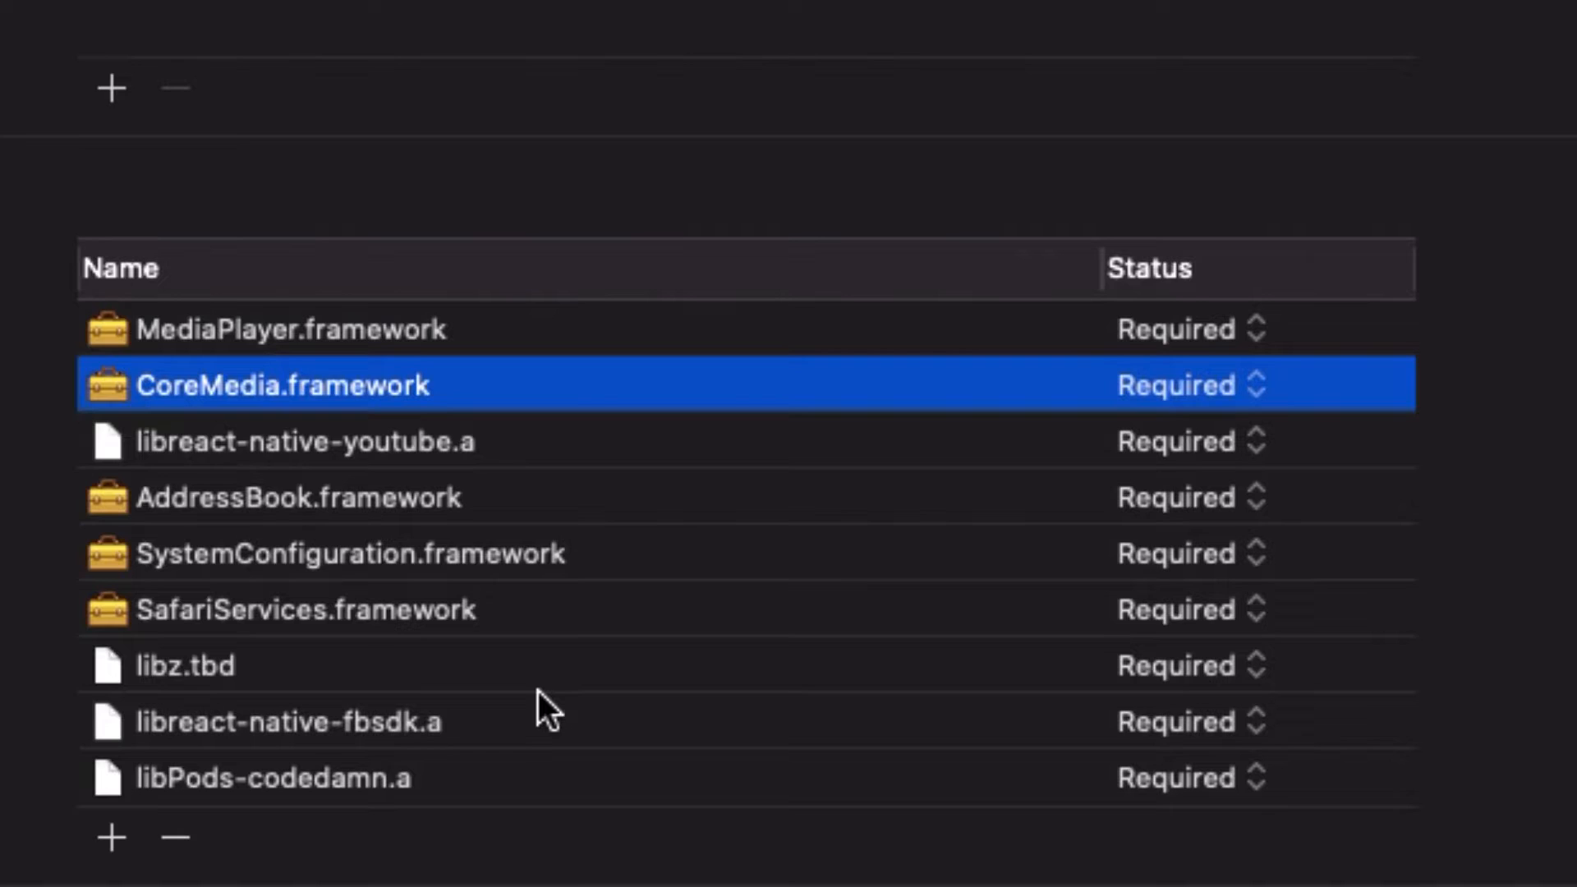
click(275, 777)
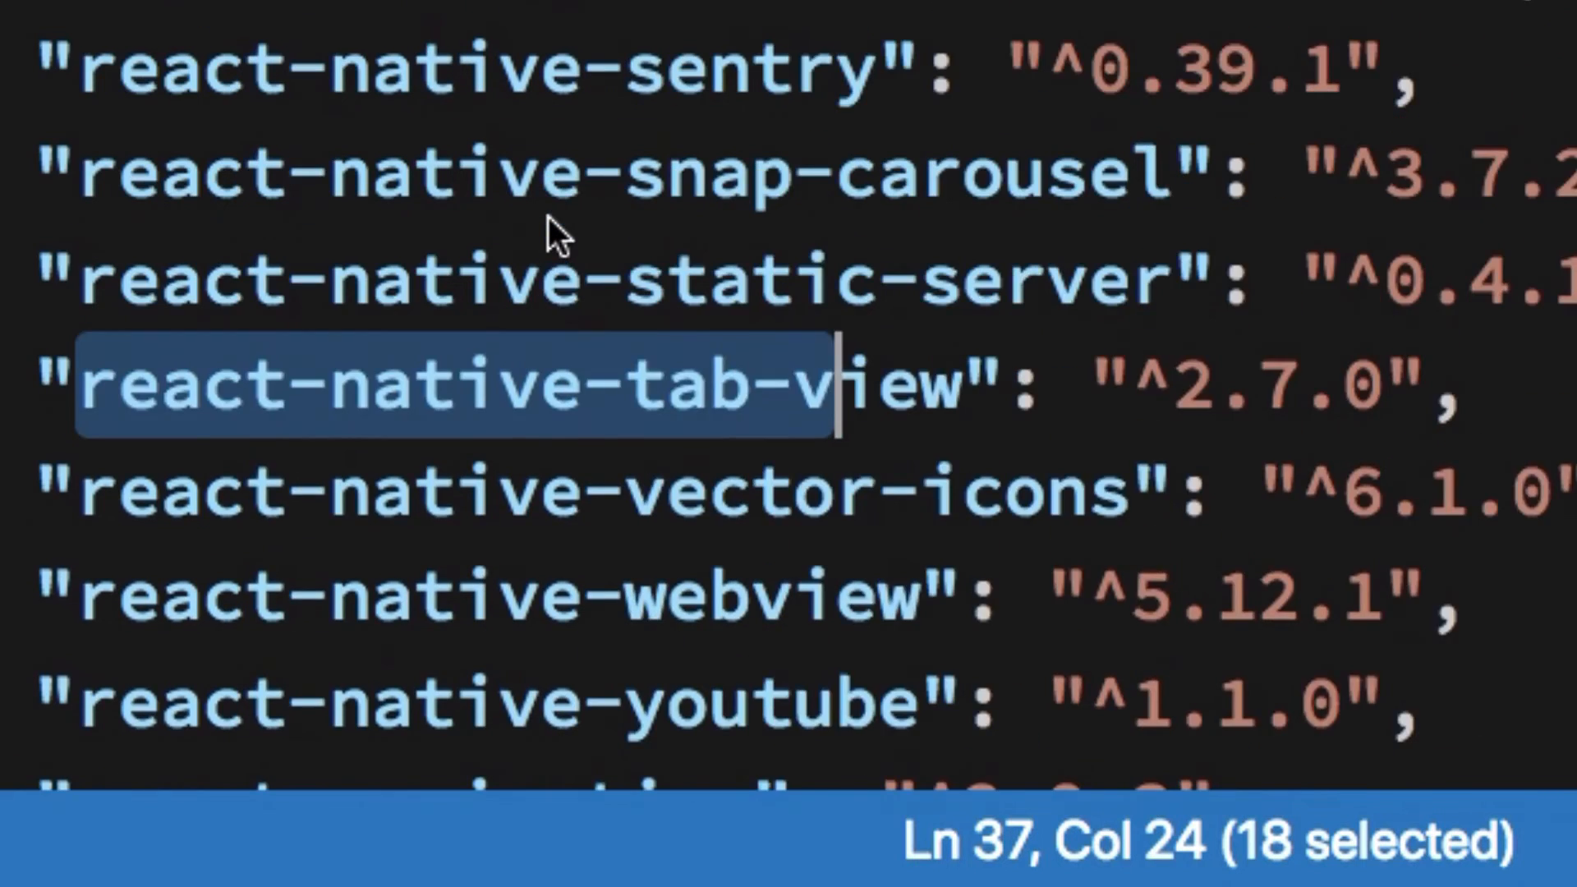
scroll(up, 3)
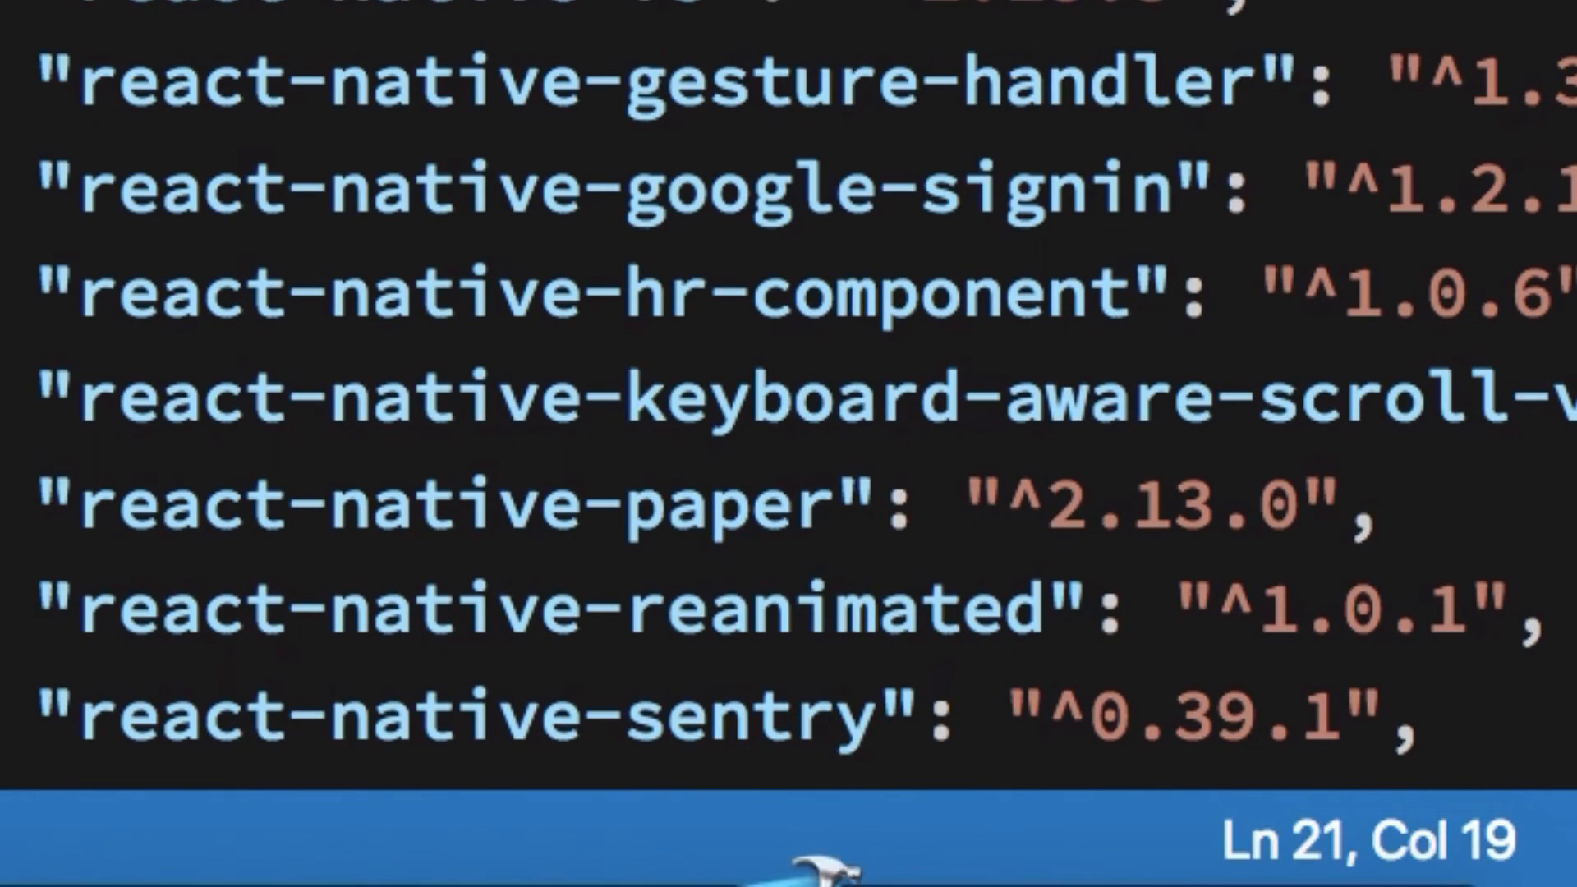